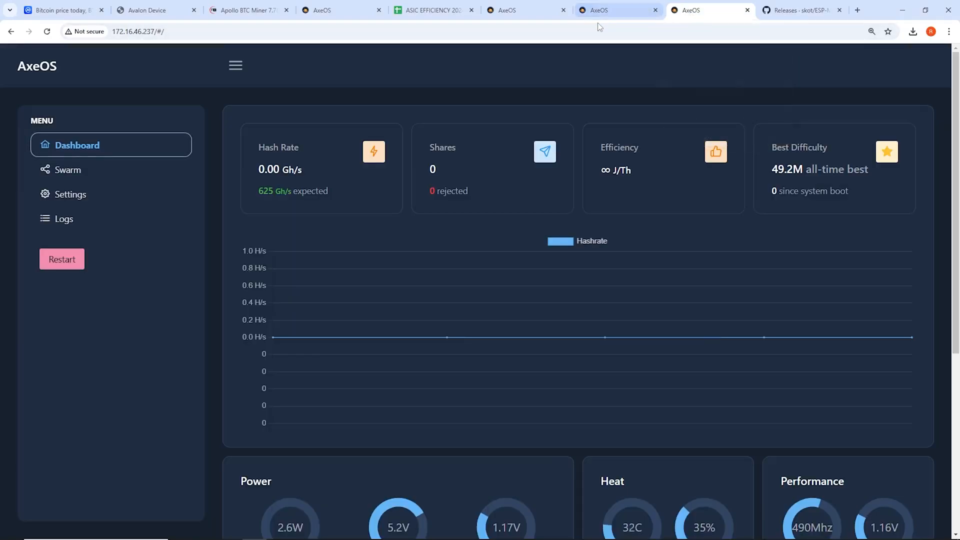
mouse_move(615, 11)
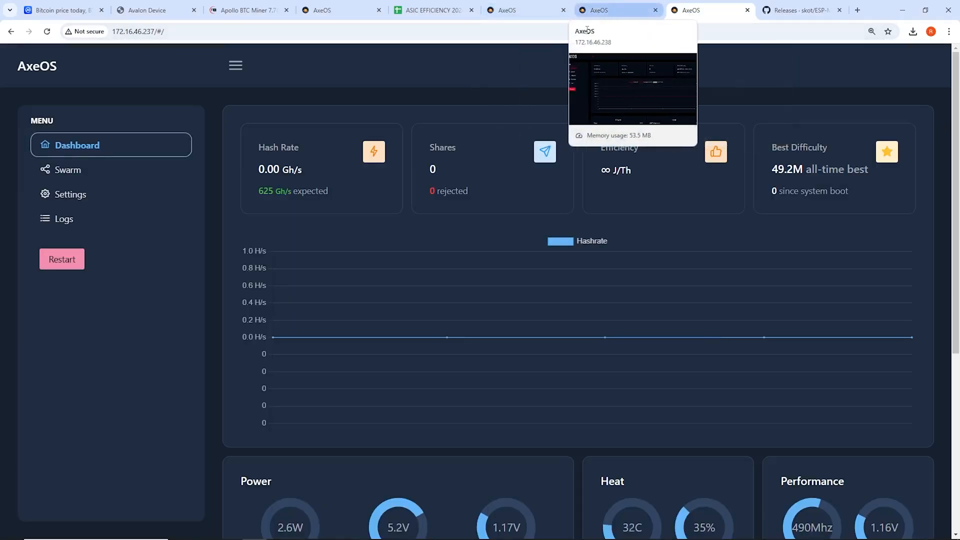
- Check each miner's dashboard and model/firmware info, noting the 625 Gh/s expected hashrate
left_click(64, 218)
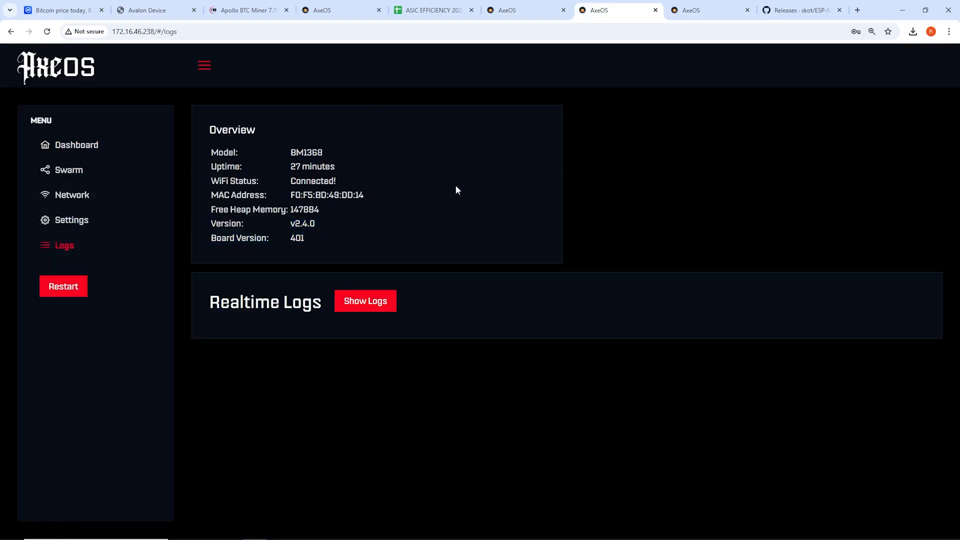
left_click(524, 10)
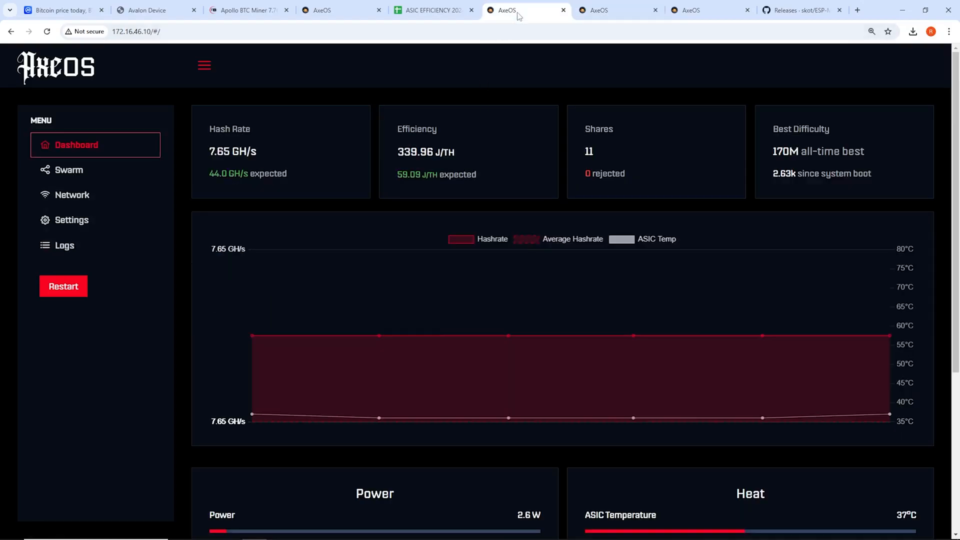
left_click(65, 245)
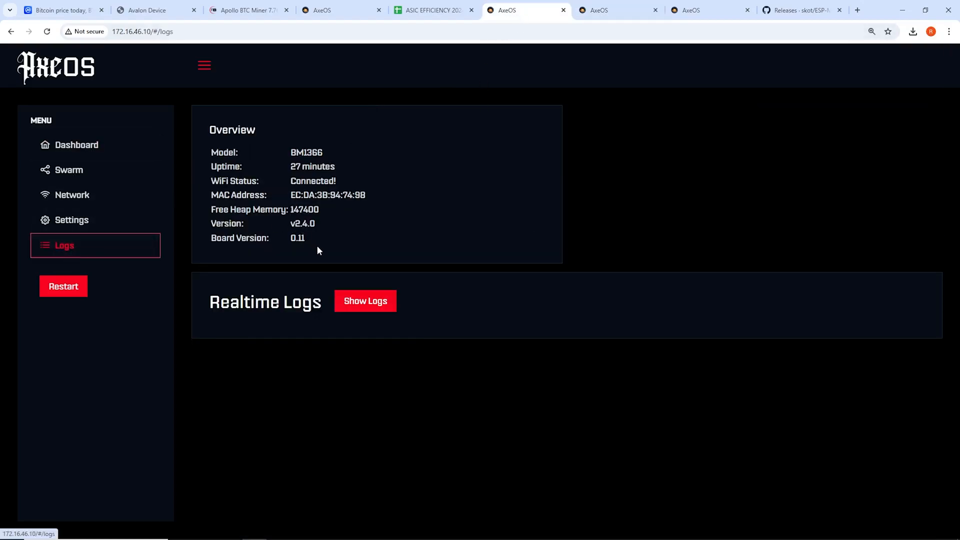
left_click_drag(314, 224, 297, 237)
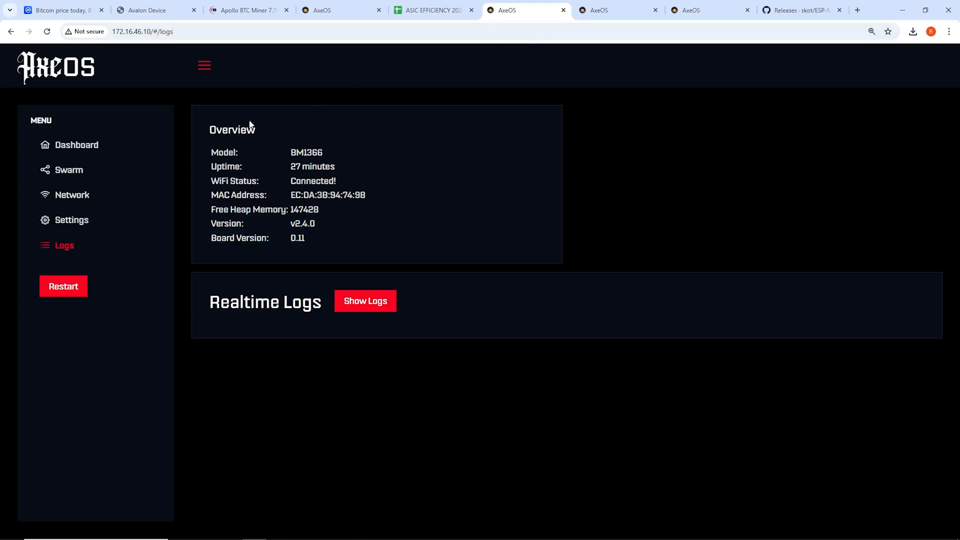
left_click(77, 145)
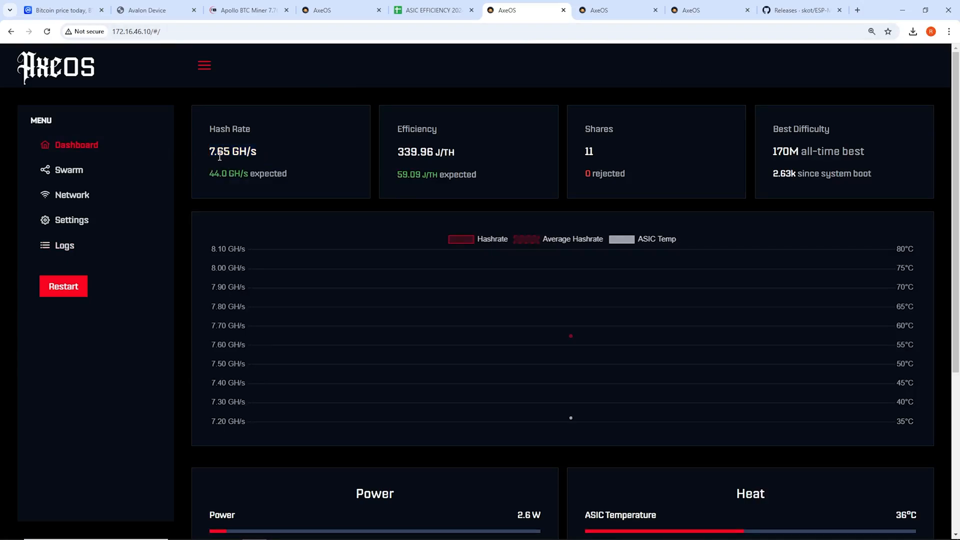
left_click(616, 10)
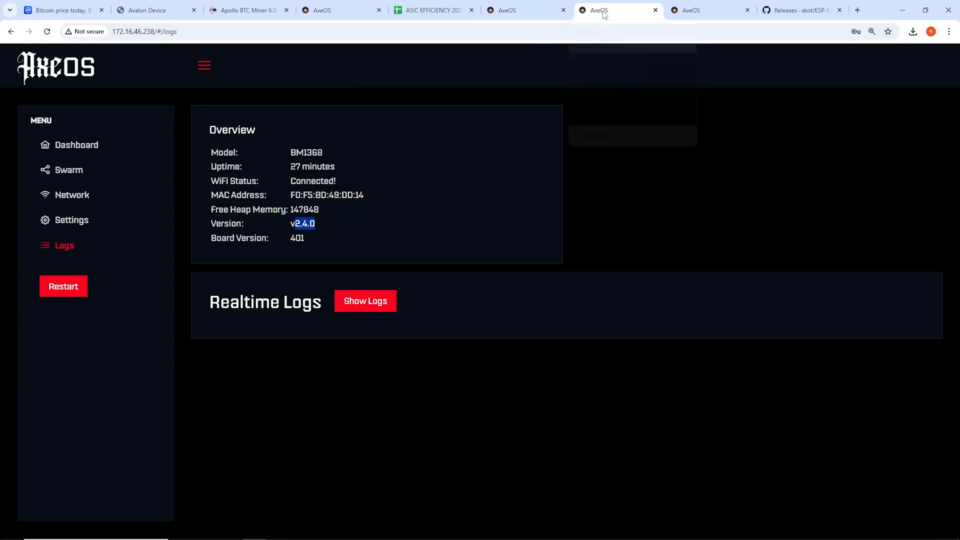
left_click(76, 144)
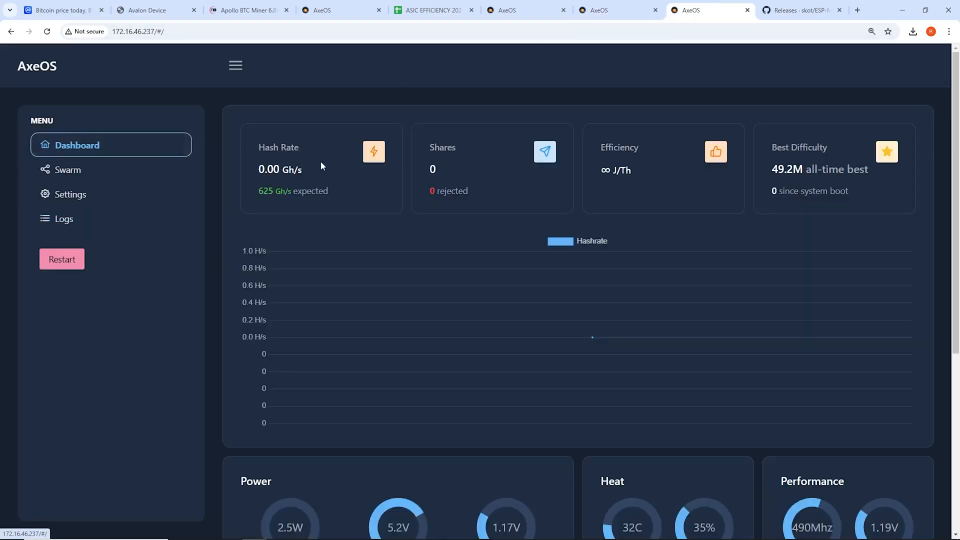
double_click(265, 191)
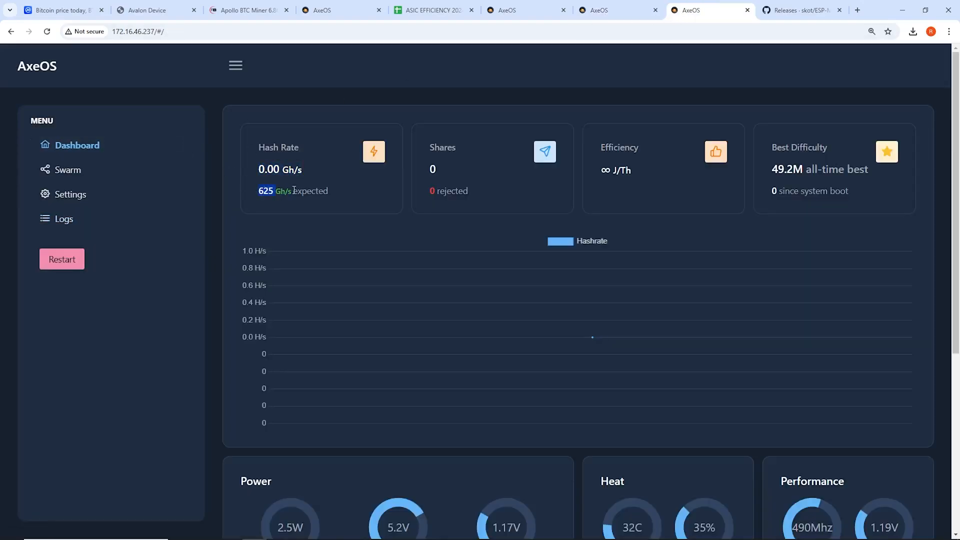
- Open the ESP-Miner GitHub releases and read the v2.4.1 changelog items
left_click(71, 194)
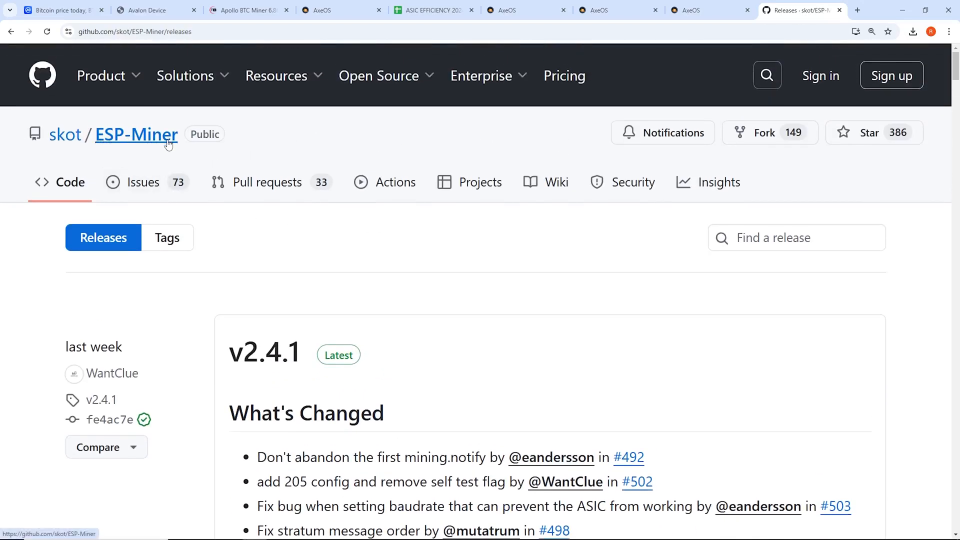
scroll("down", 3)
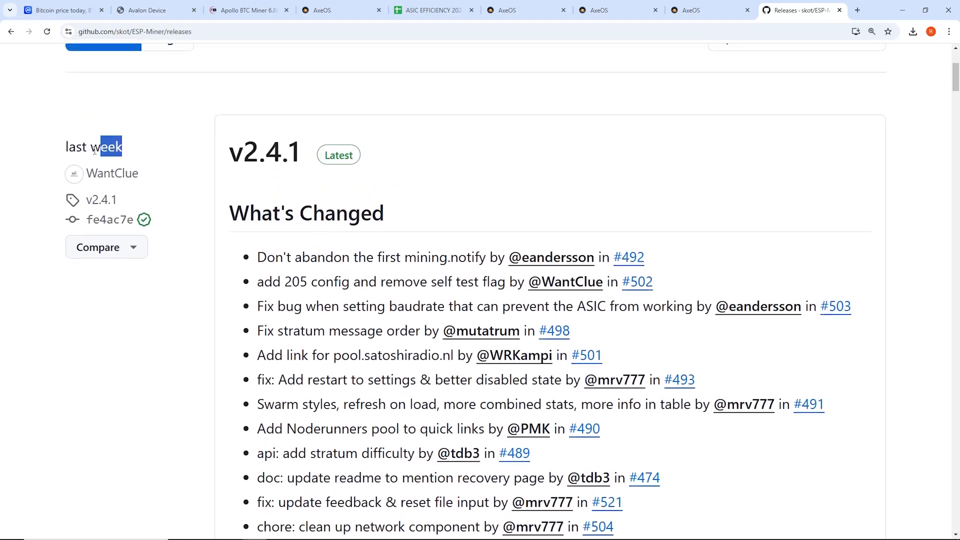
left_click_drag(257, 256, 368, 331)
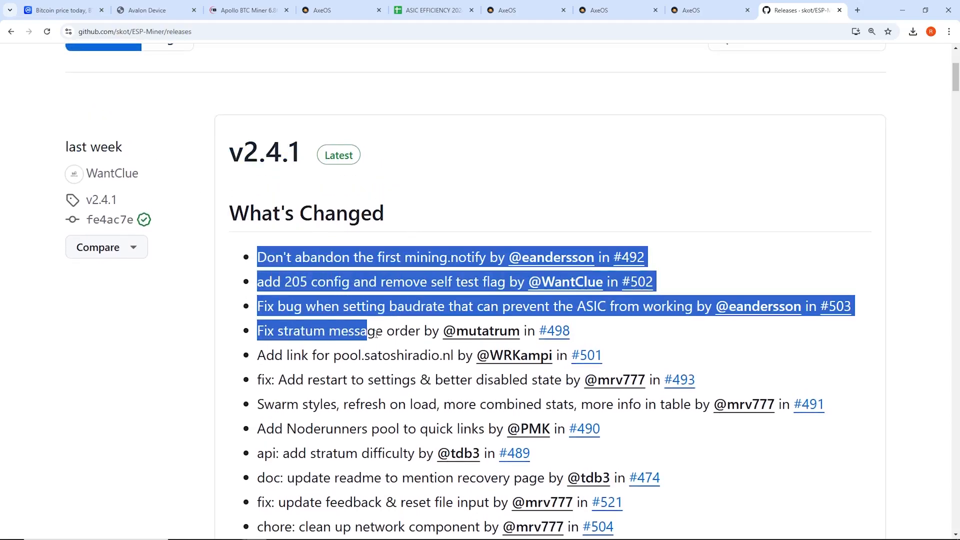
scroll("down", 3)
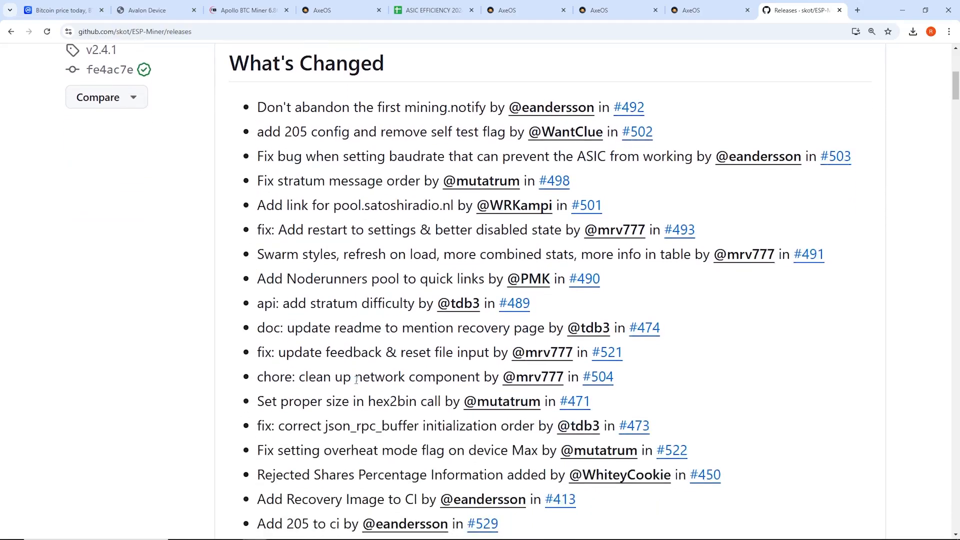
left_click_drag(257, 254, 404, 425)
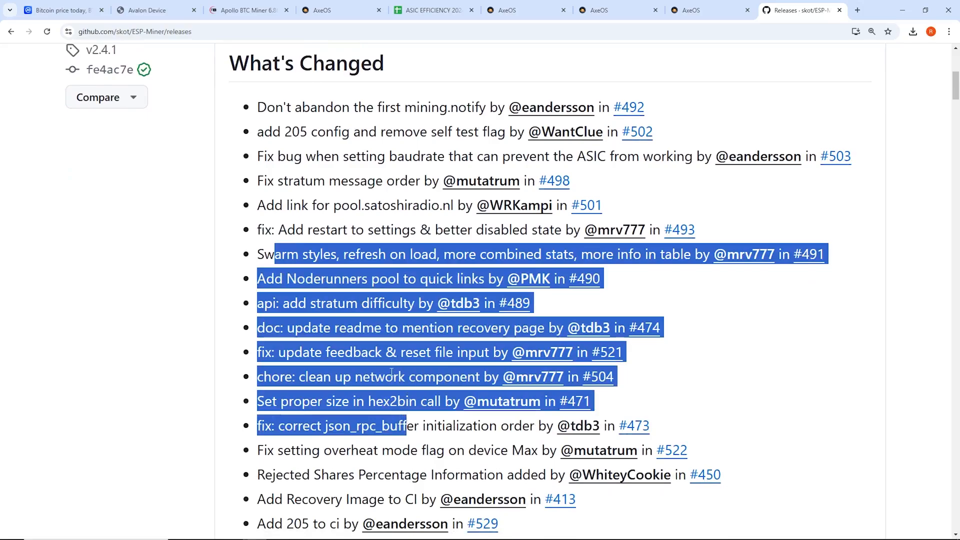
scroll("down", 3)
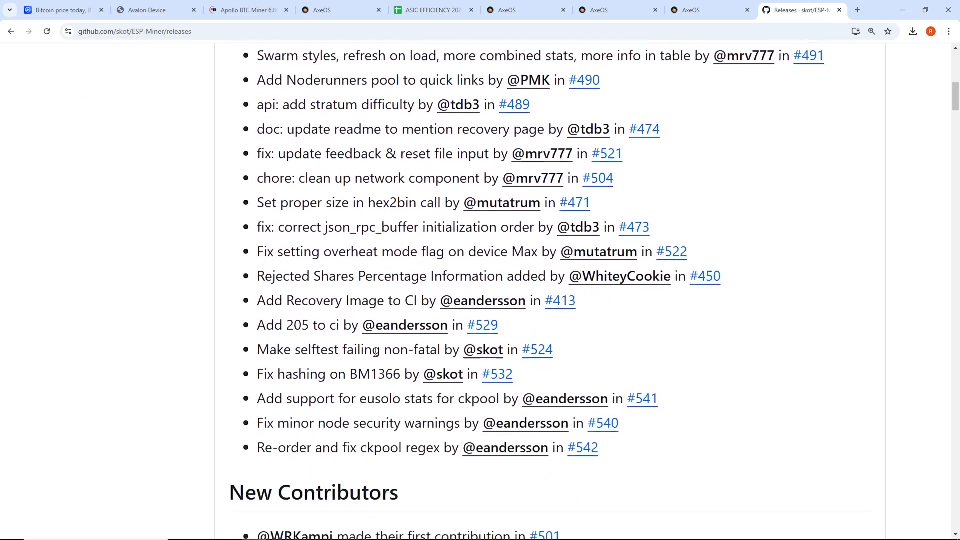
scroll("down", 3)
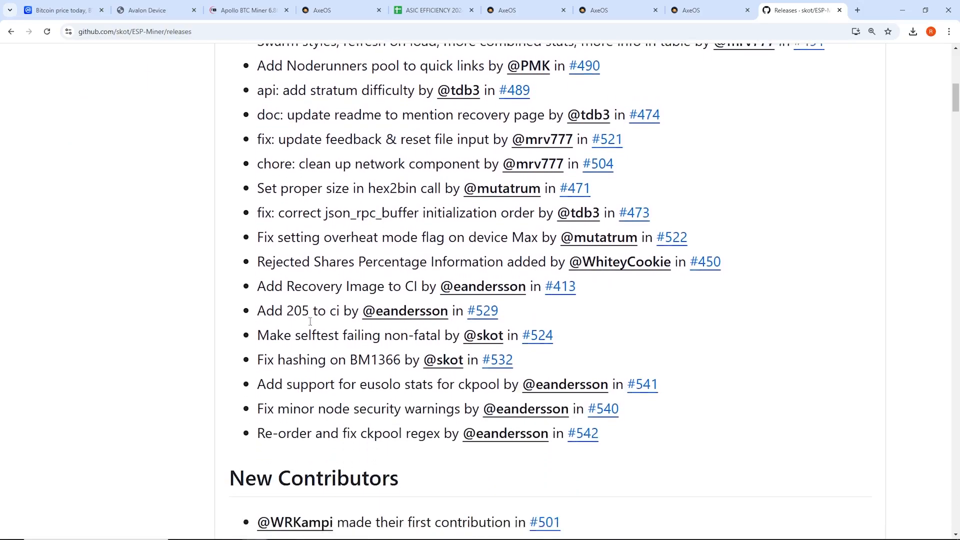
- Scroll through the pre-release notes back to v2.4.0, then return to the second miner's dashboard
scroll("down", 3)
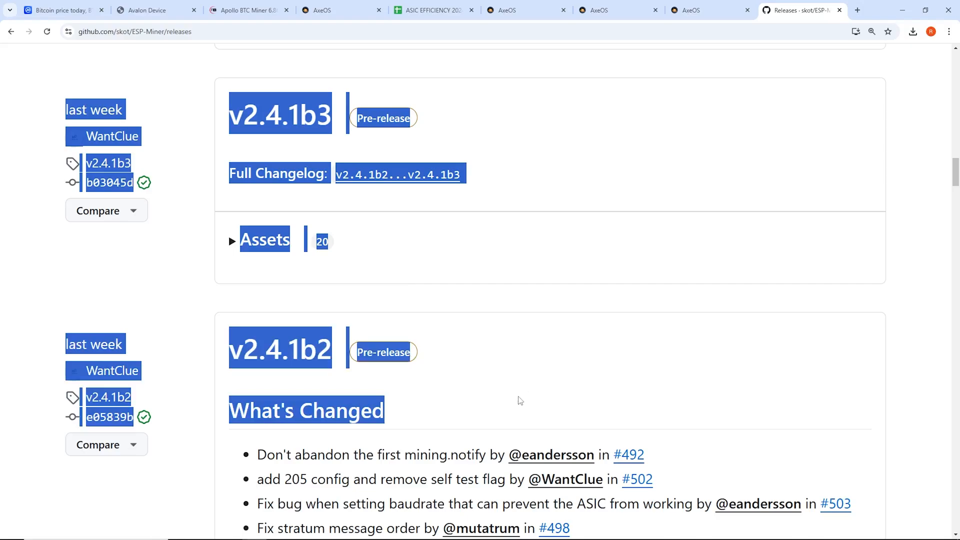
scroll("down", 3)
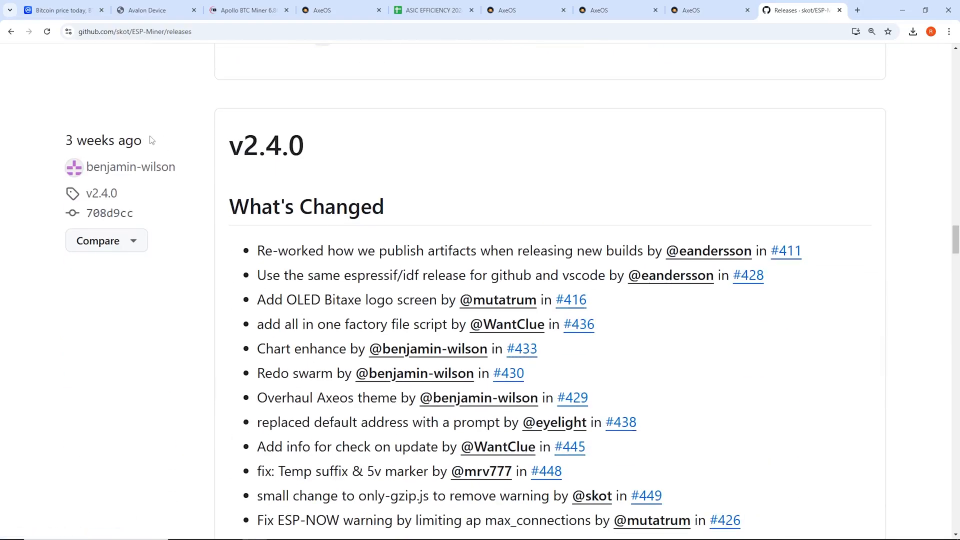
double_click(265, 145)
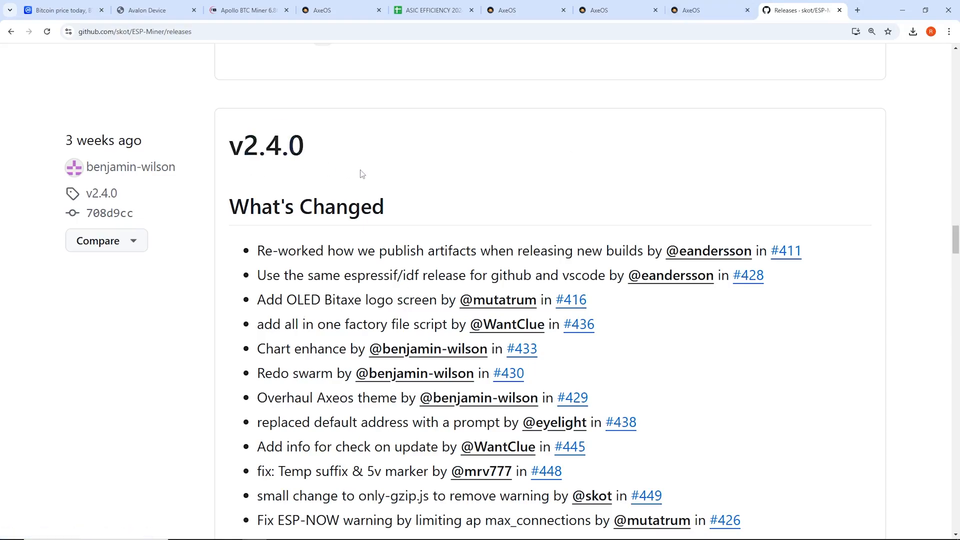
scroll("down", 3)
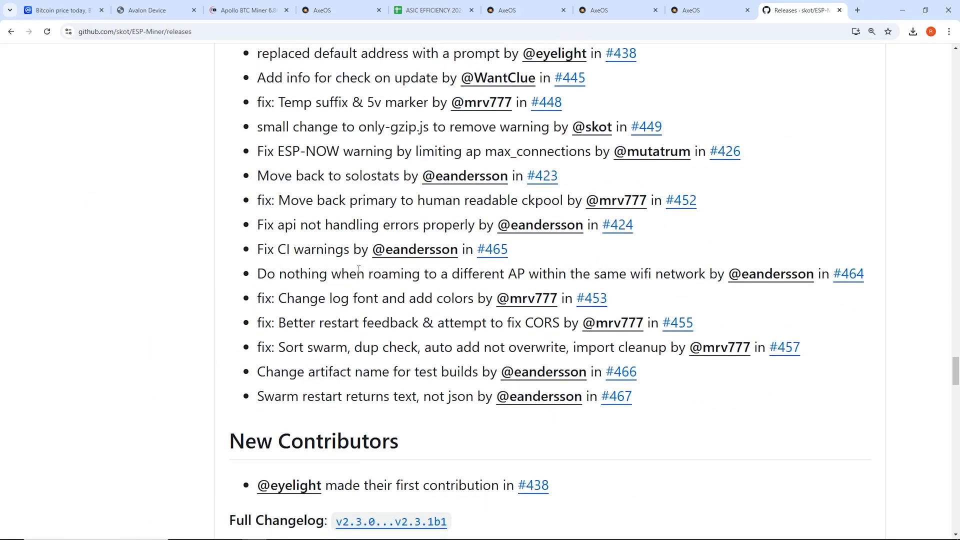
scroll("down", 3)
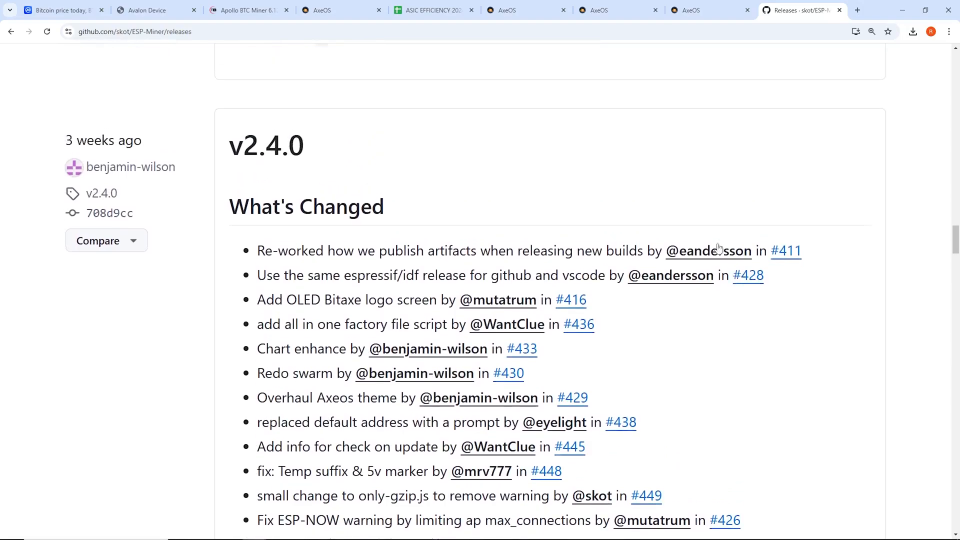
scroll("down", 3)
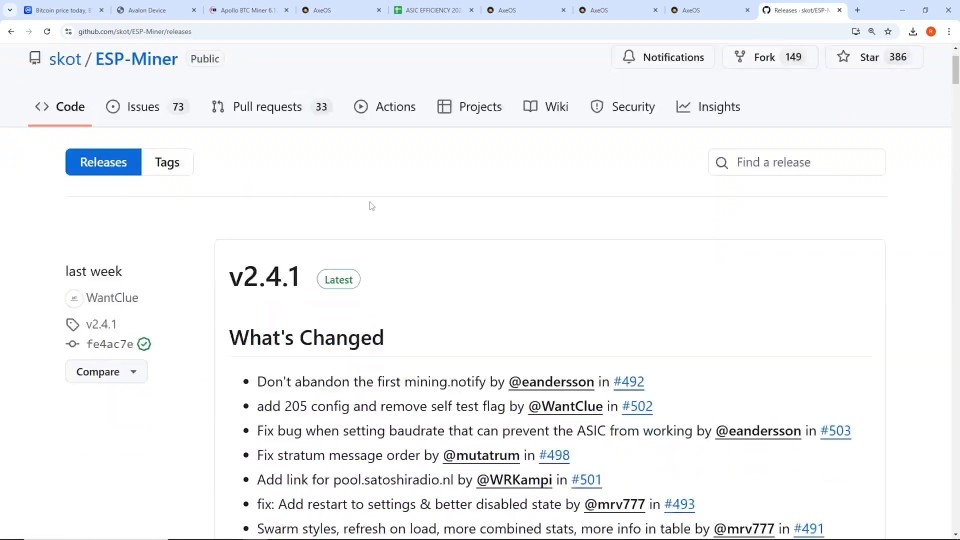
left_click(618, 10)
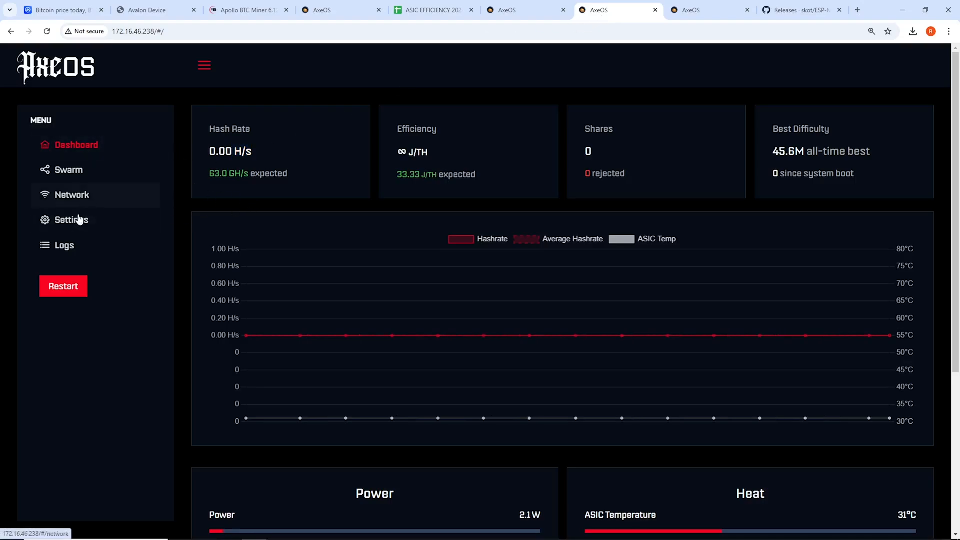
- Open the first miner's settings and scroll to Latest Release, which reports v2.4.1 with download links
left_click(70, 220)
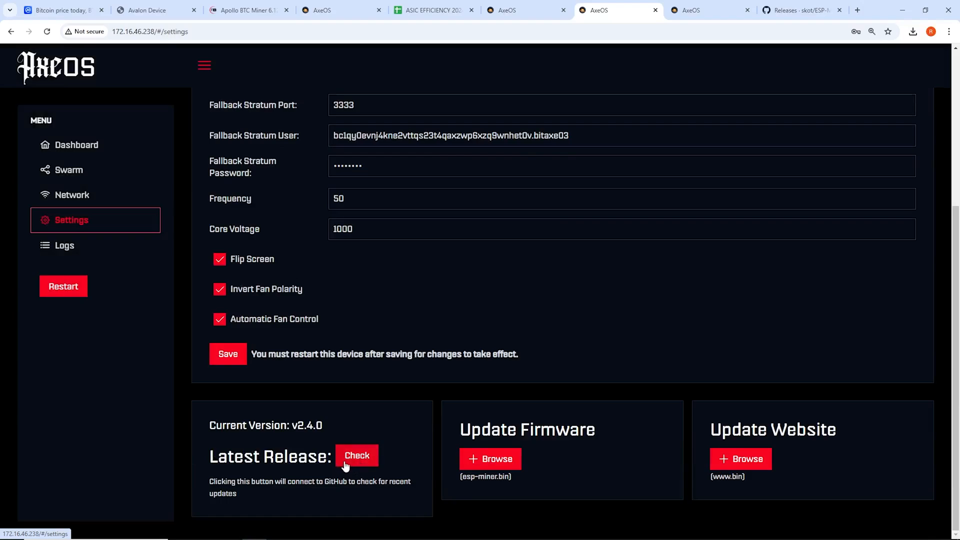
left_click(64, 245)
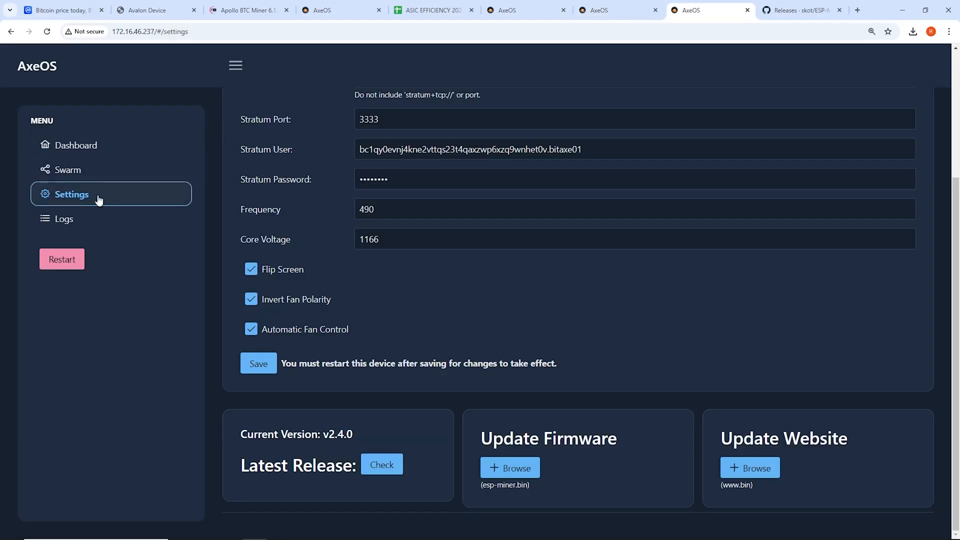
left_click(65, 219)
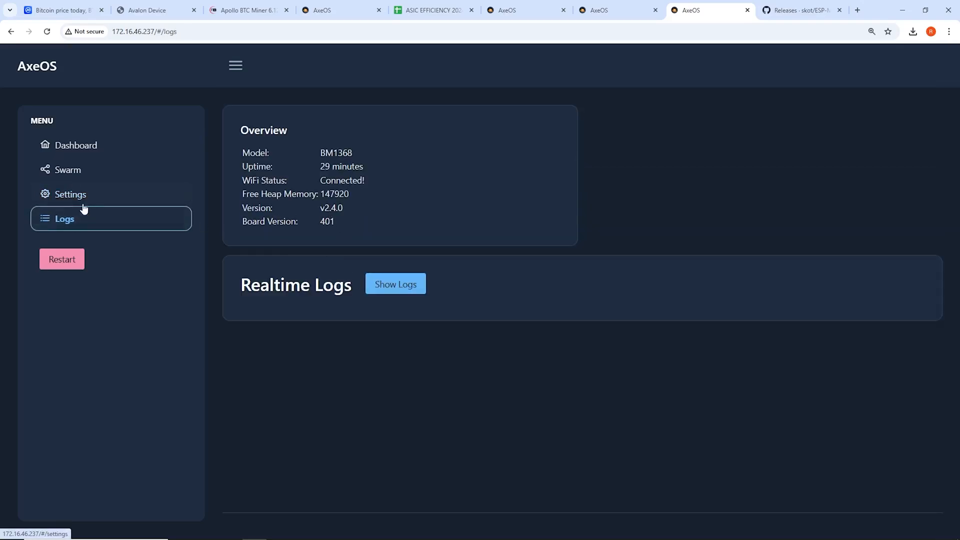
left_click(71, 194)
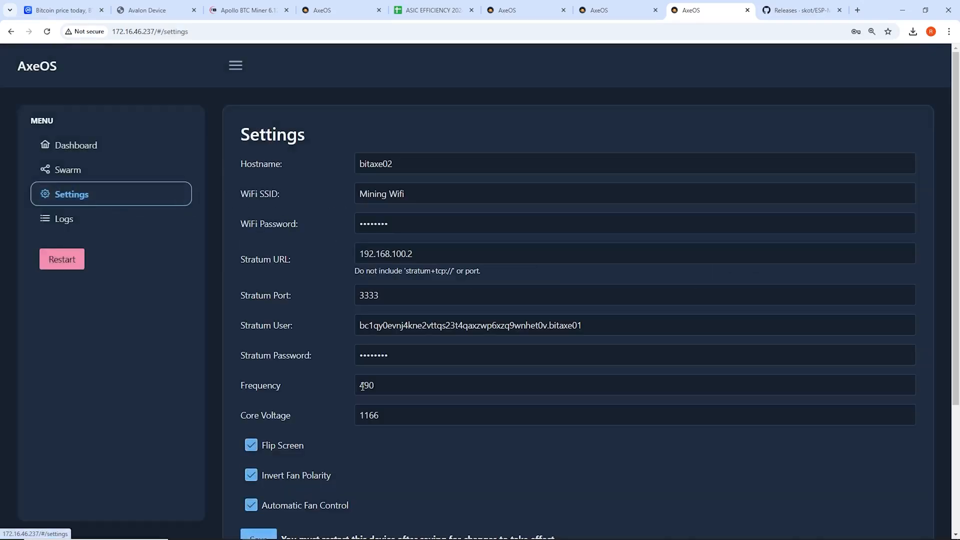
scroll("down", 3)
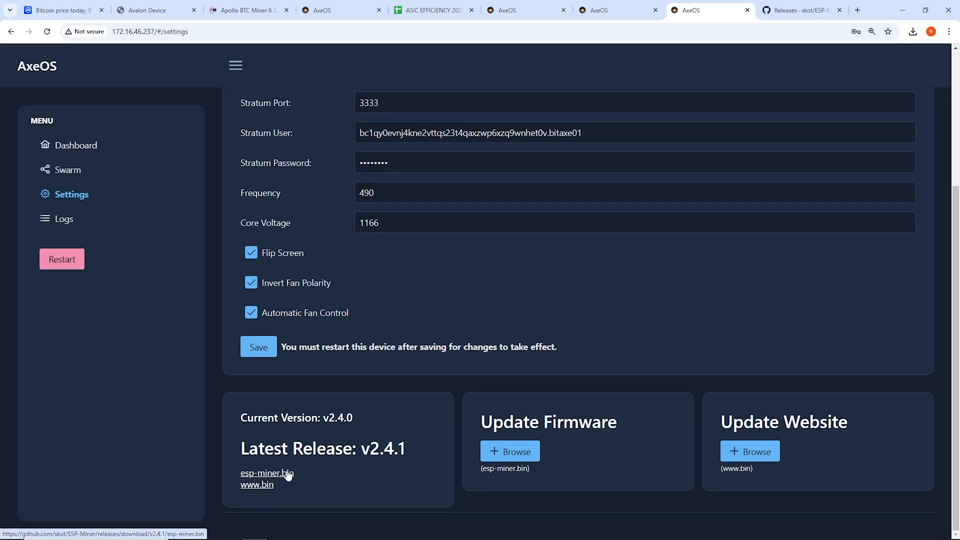
- Download the v2.4.1 firmware and keep the blocked esp-miner (1).bin download
left_click(267, 473)
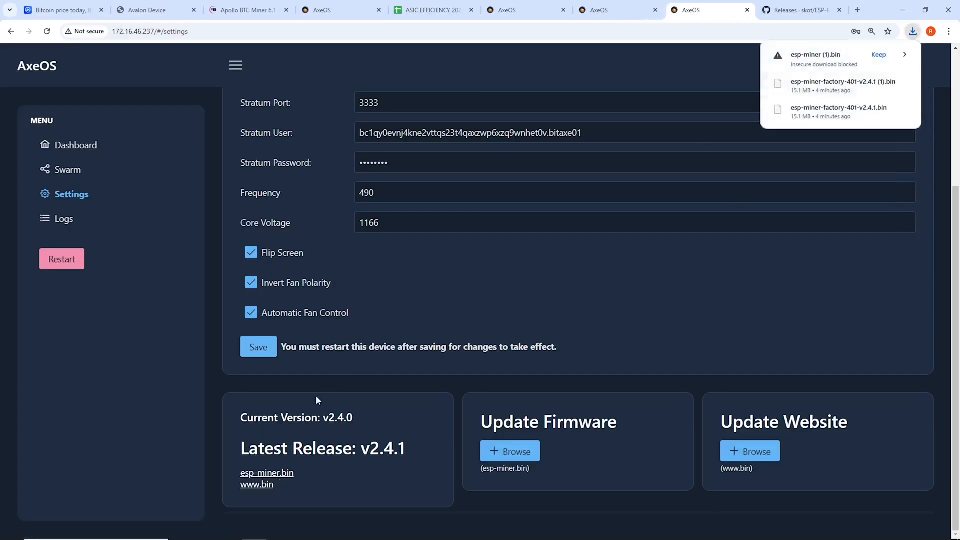
left_click(904, 40)
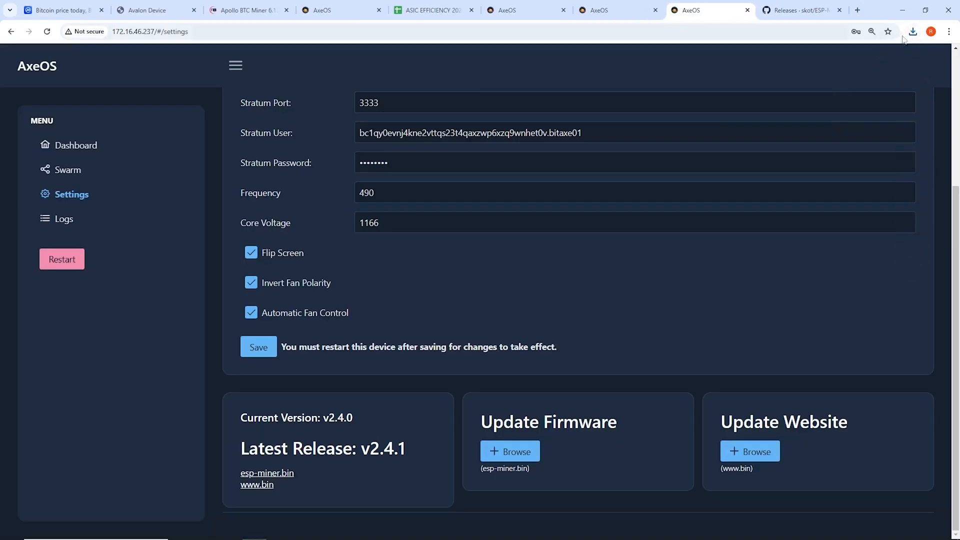
left_click(911, 31)
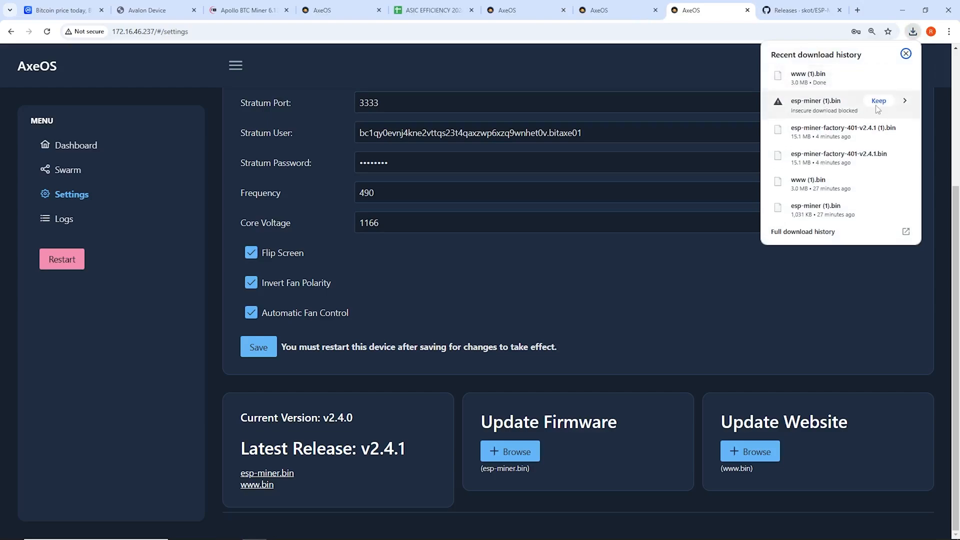
left_click(877, 101)
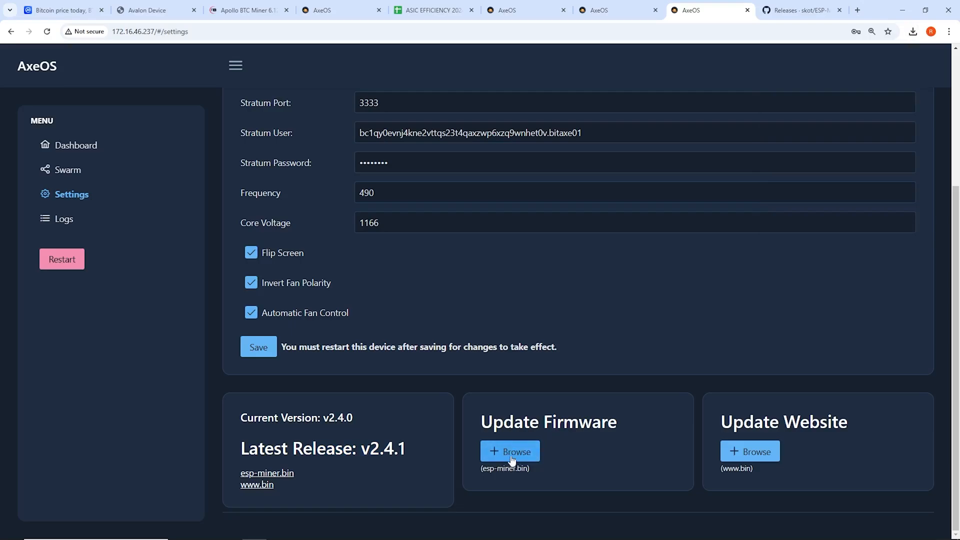
- Select esp-miner.bin under Update Firmware, getting the 'Incorrect file, looking for esp-miner.bin' error
left_click(510, 451)
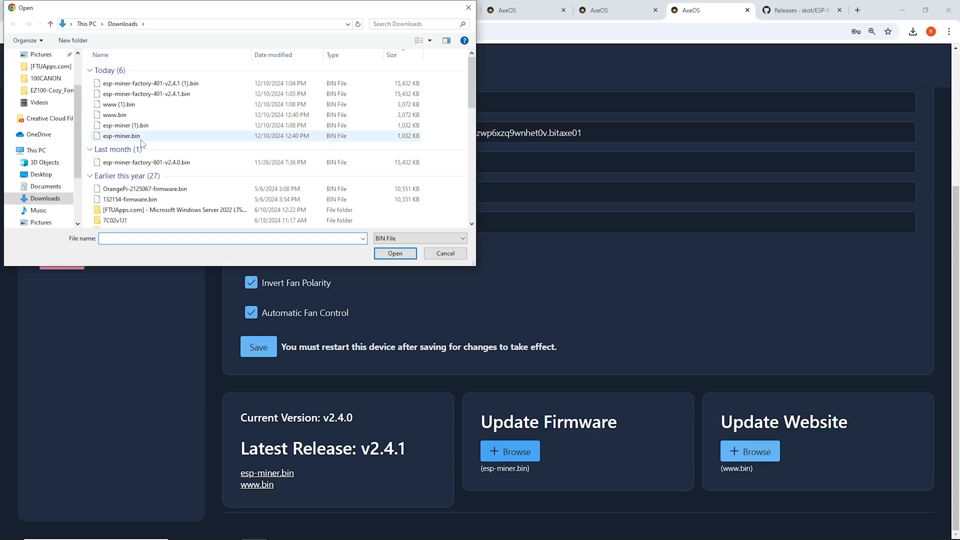
mouse_move(121, 135)
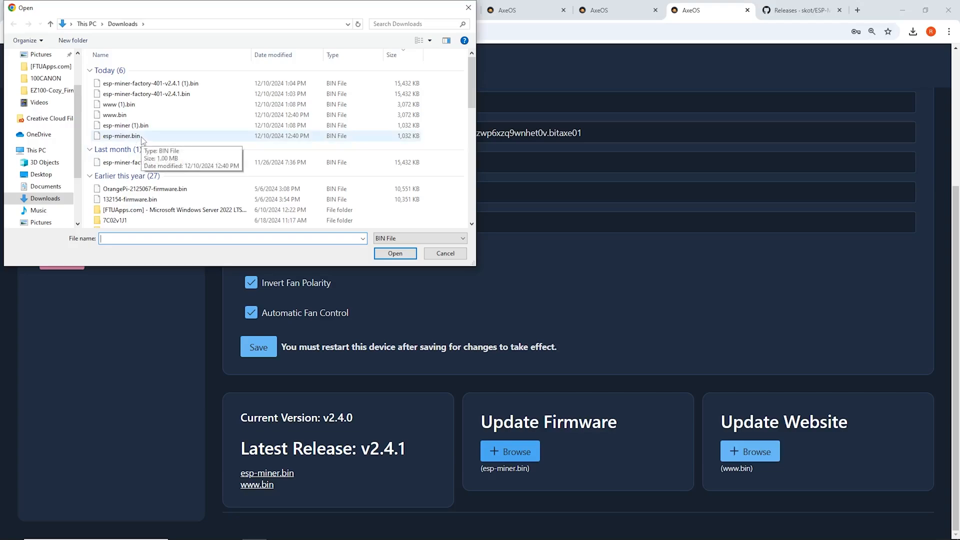
left_click(121, 136)
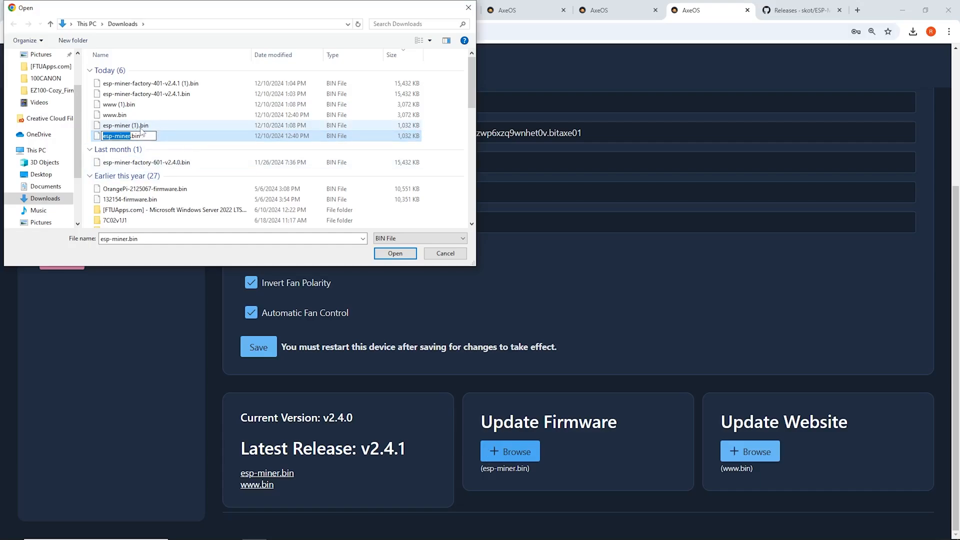
left_click(395, 253)
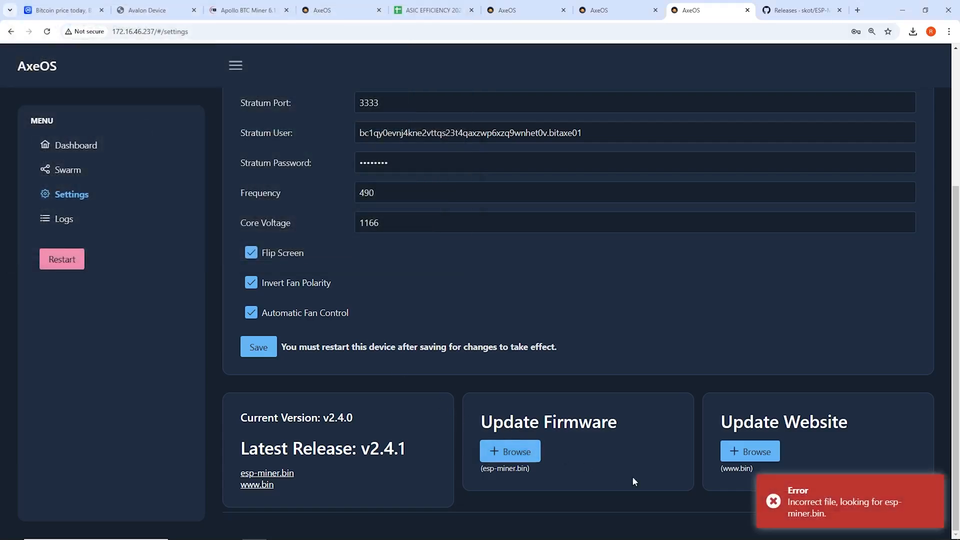
mouse_move(886, 523)
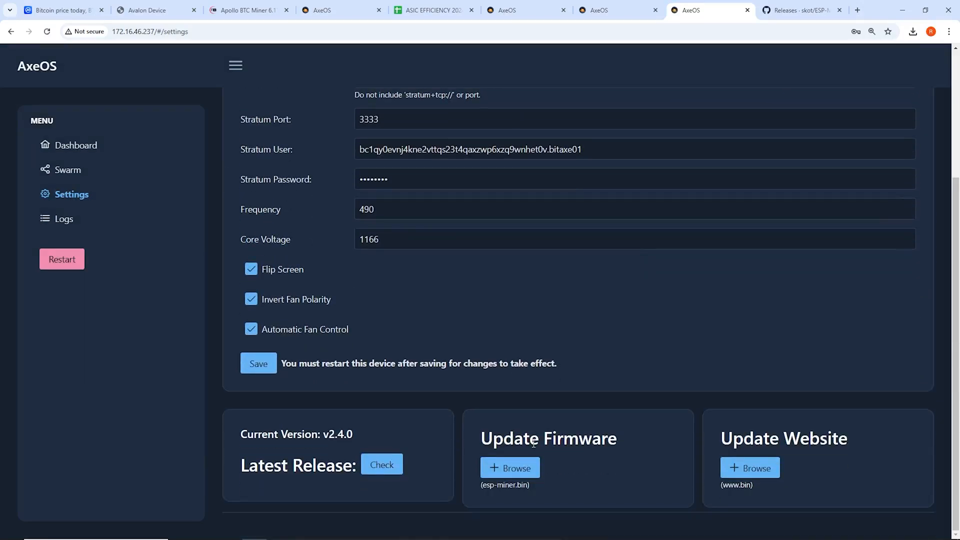
- Upload the esp-miner.bin firmware and revisit dashboard and settings to confirm v2.4.1
left_click(510, 467)
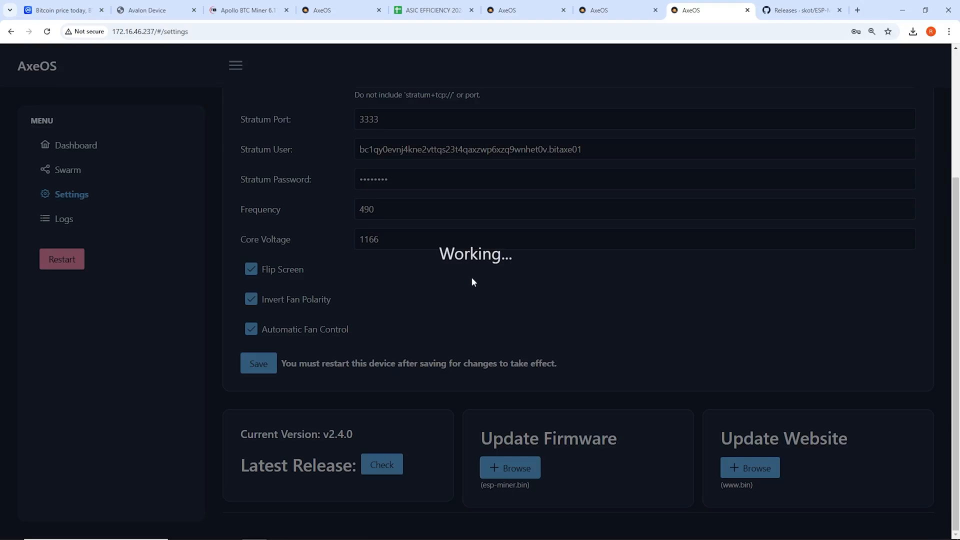
mouse_move(459, 303)
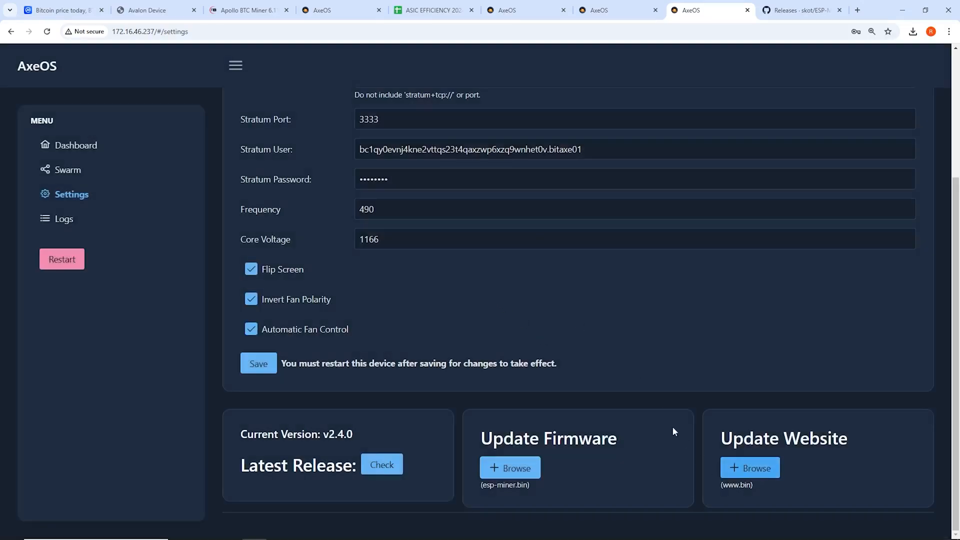
left_click(77, 145)
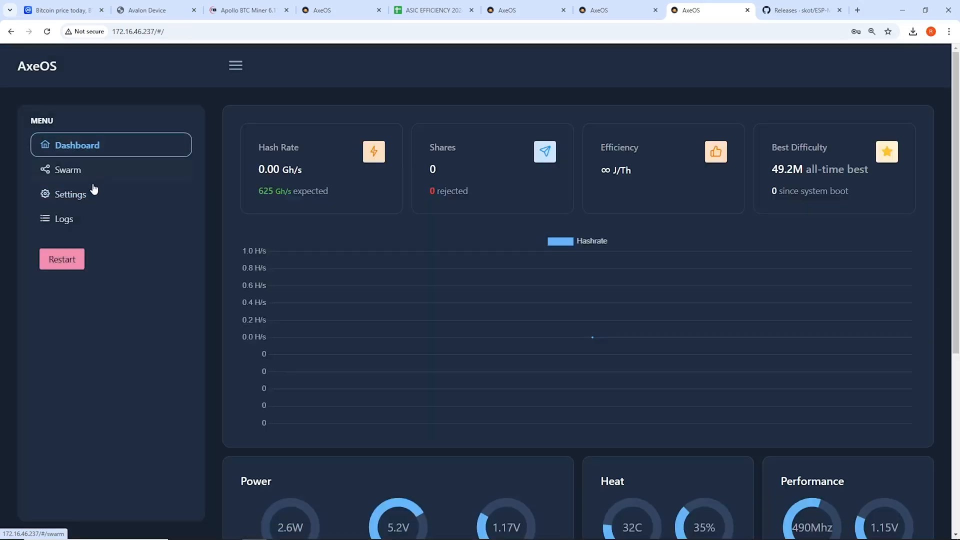
left_click(71, 194)
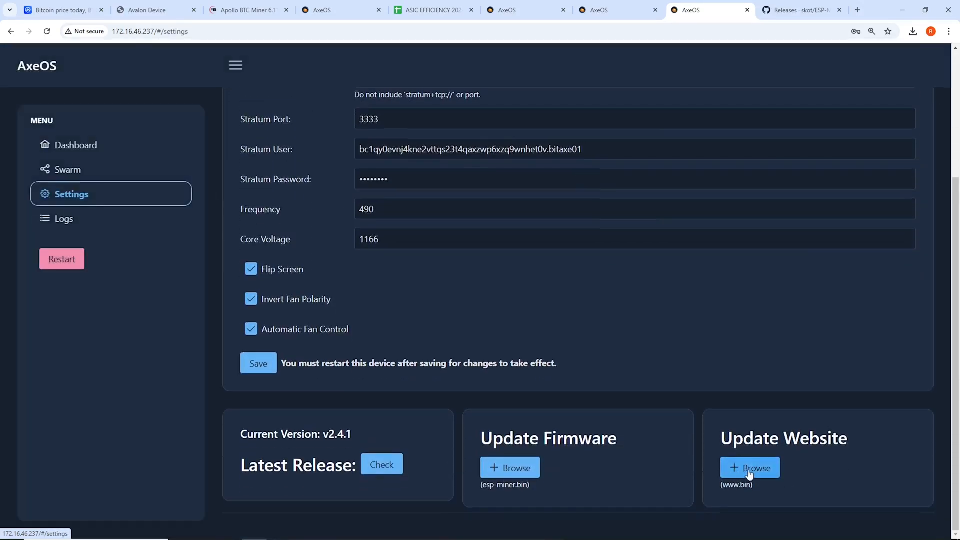
left_click(750, 468)
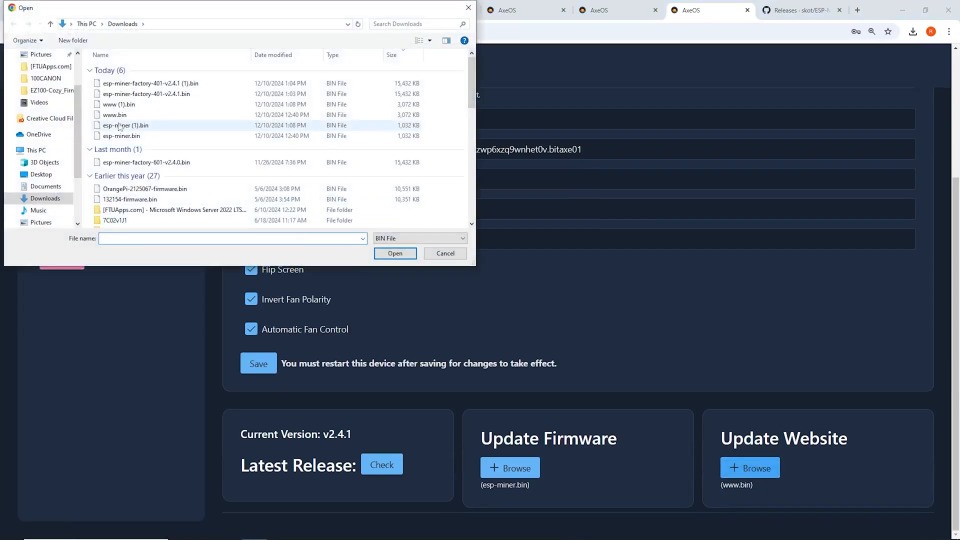
left_click(114, 115)
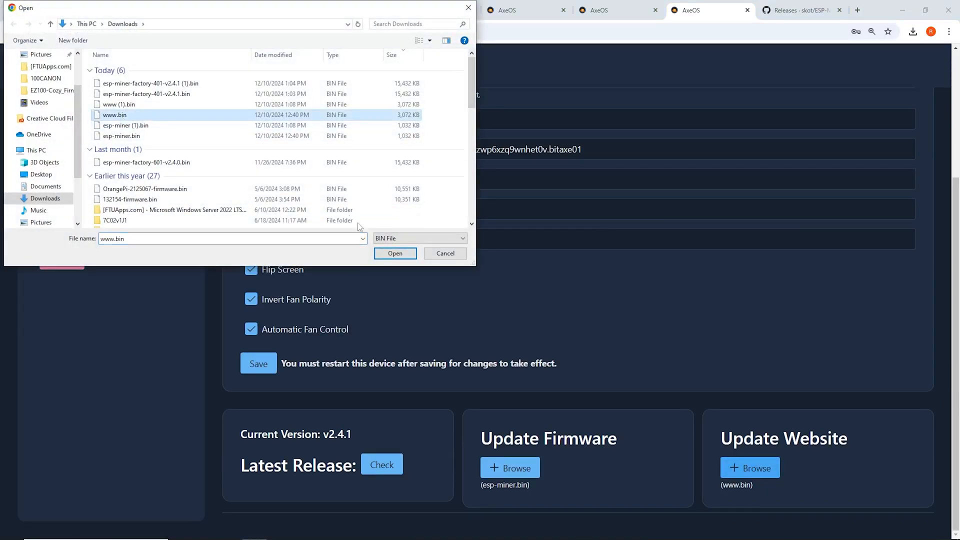
left_click(395, 253)
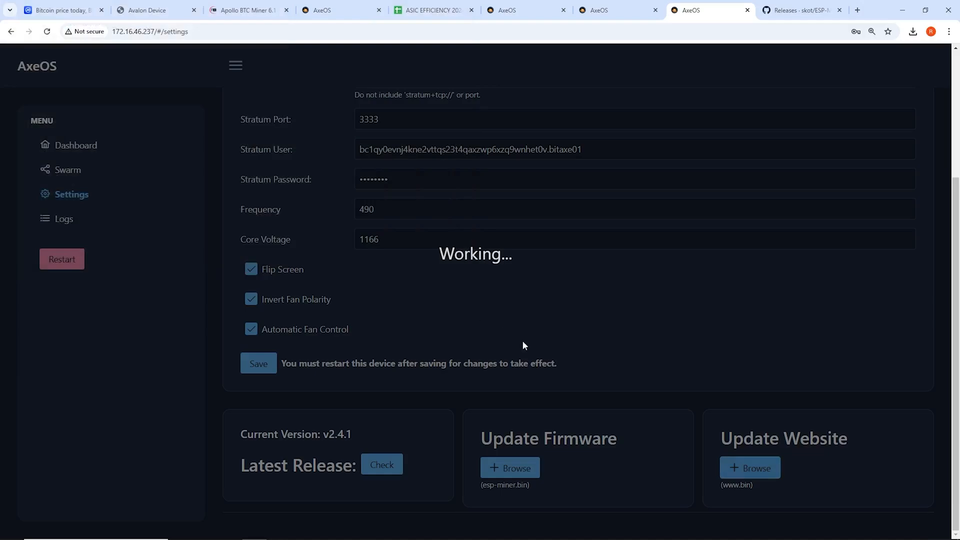
mouse_move(616, 358)
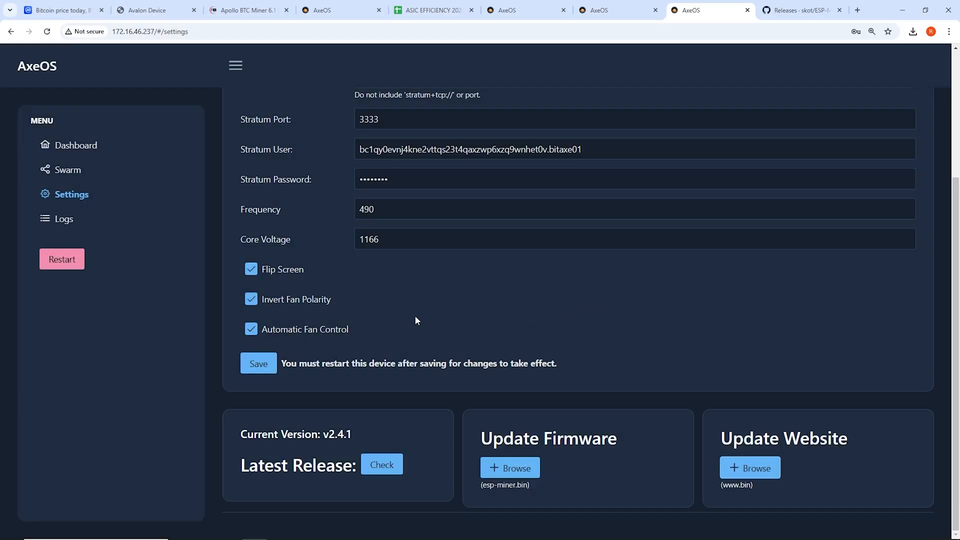
mouse_move(76, 145)
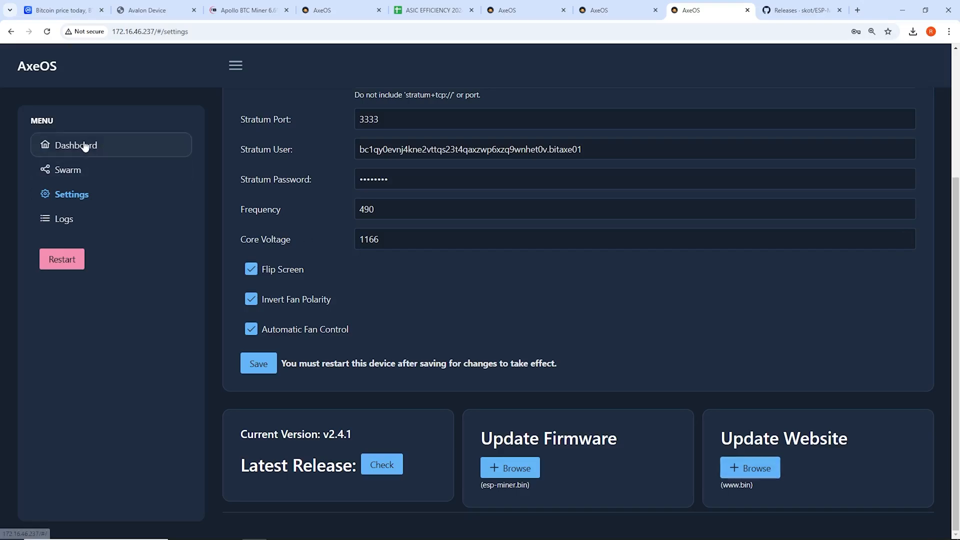
left_click(76, 145)
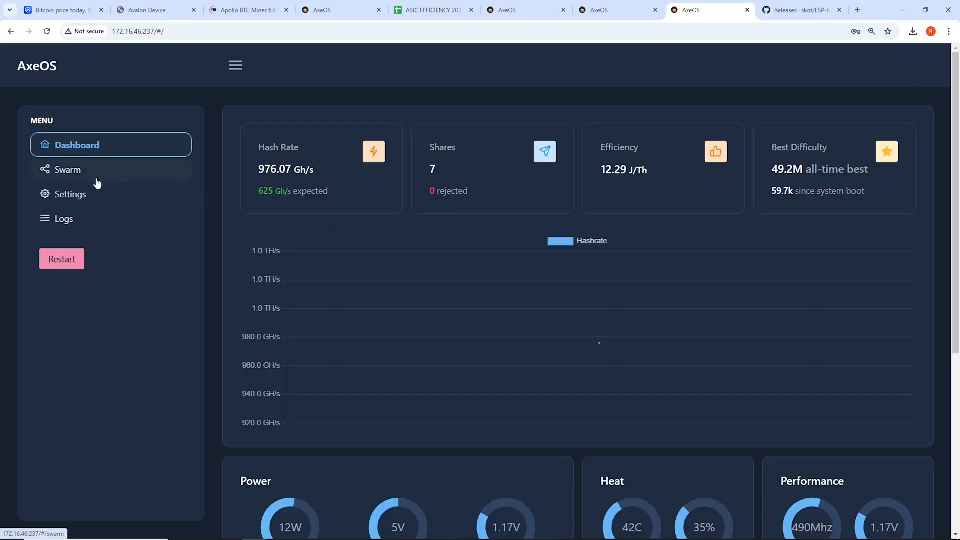
- Confirm version v2.4.1, restart the miner, and view the redesigned dashboard and pool settings
left_click(71, 194)
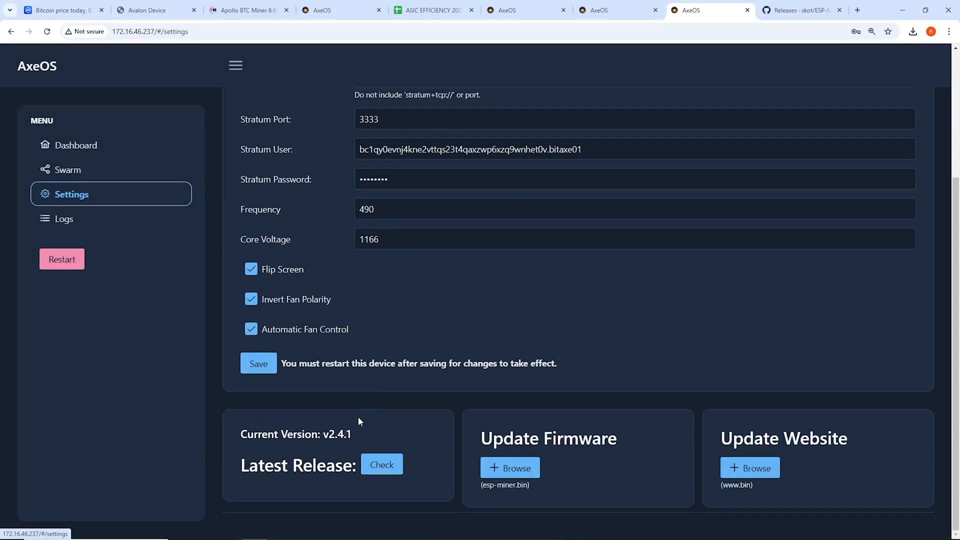
double_click(335, 434)
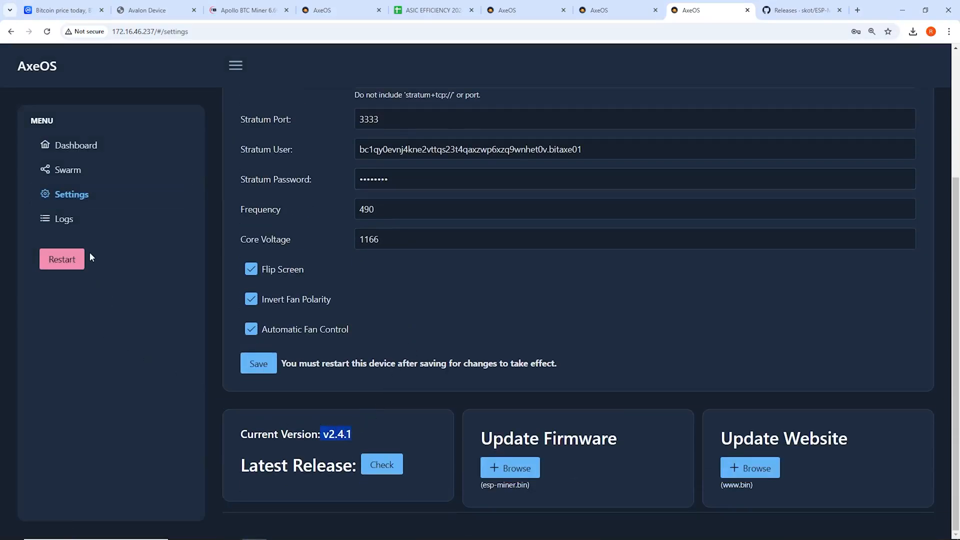
left_click(65, 218)
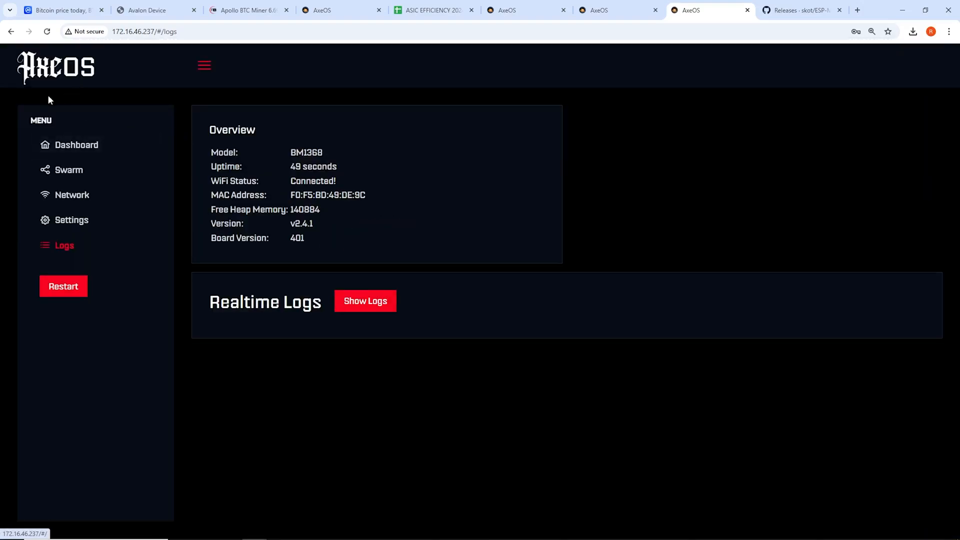
left_click(76, 144)
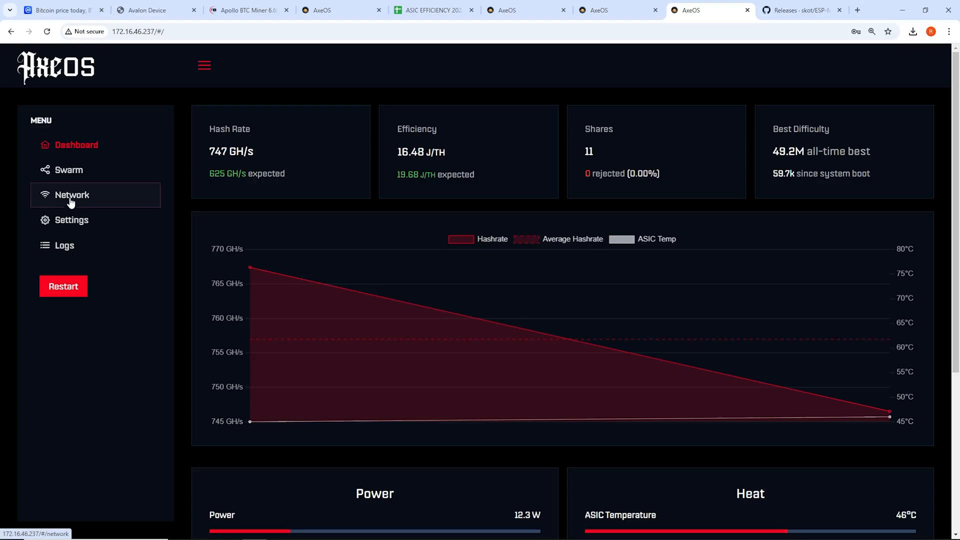
left_click(71, 220)
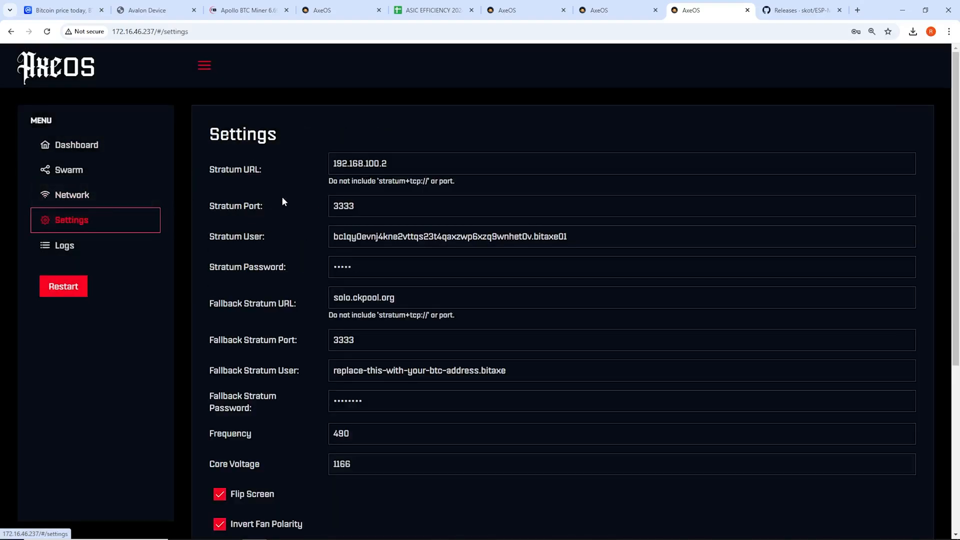
- Check the bitaxe01 worker in Apollo's SOLO Mining workers panel, then open the .238 miner's dashboard
left_click(248, 10)
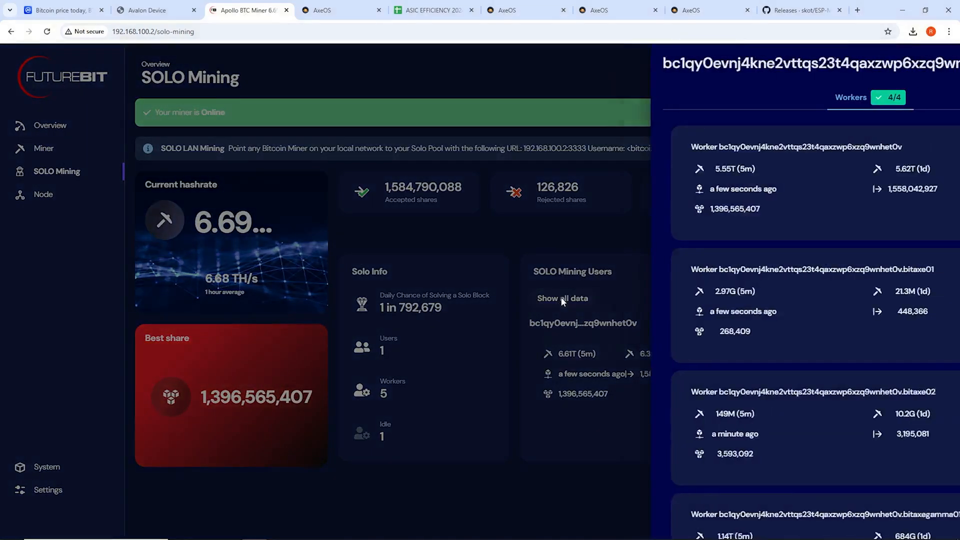
left_click(561, 298)
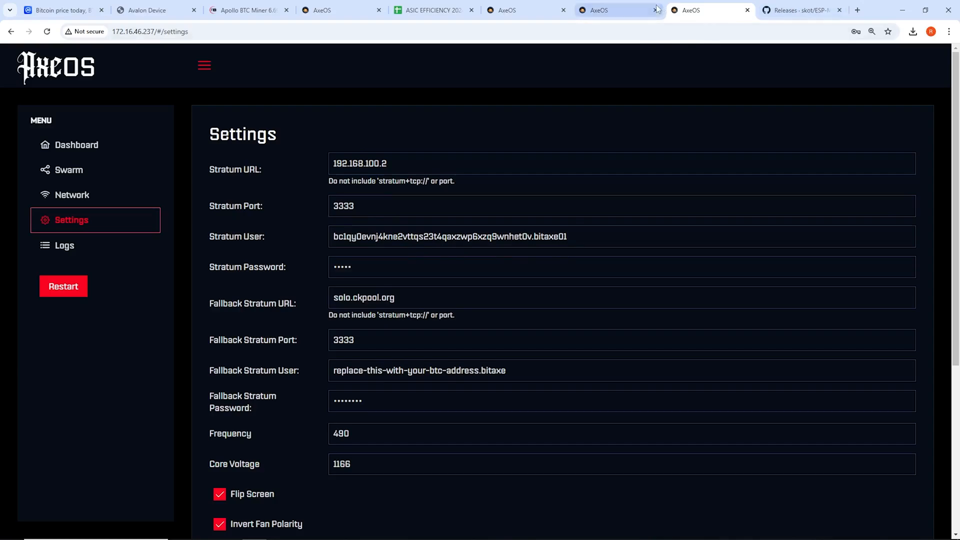
left_click(248, 10)
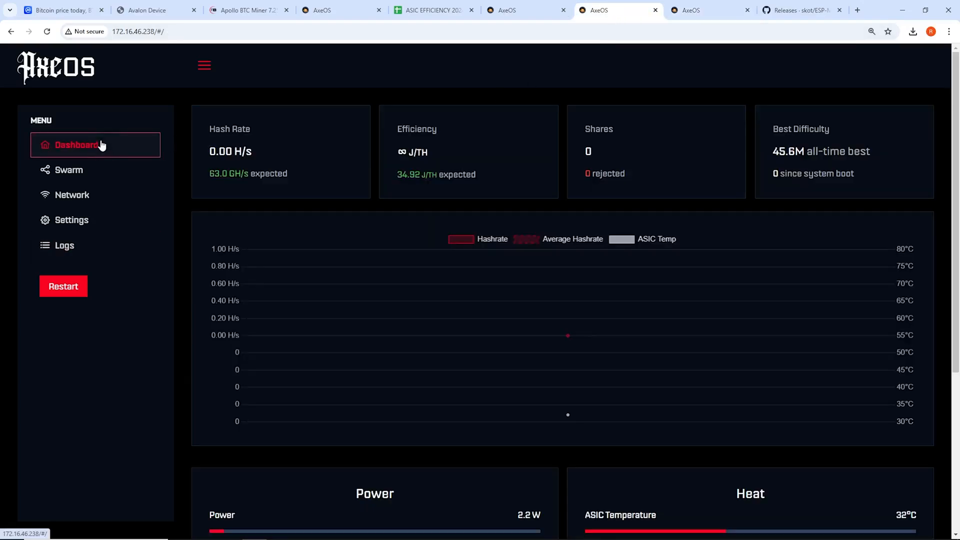
mouse_move(63, 245)
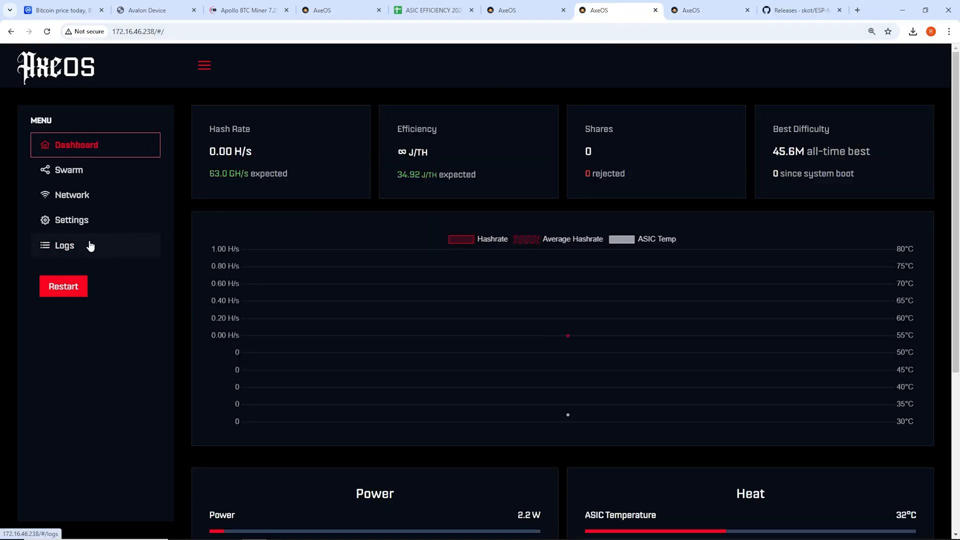
- Upload esp-miner.bin to the .238 miner's firmware, then reopen its settings showing v2.4.1
left_click(72, 220)
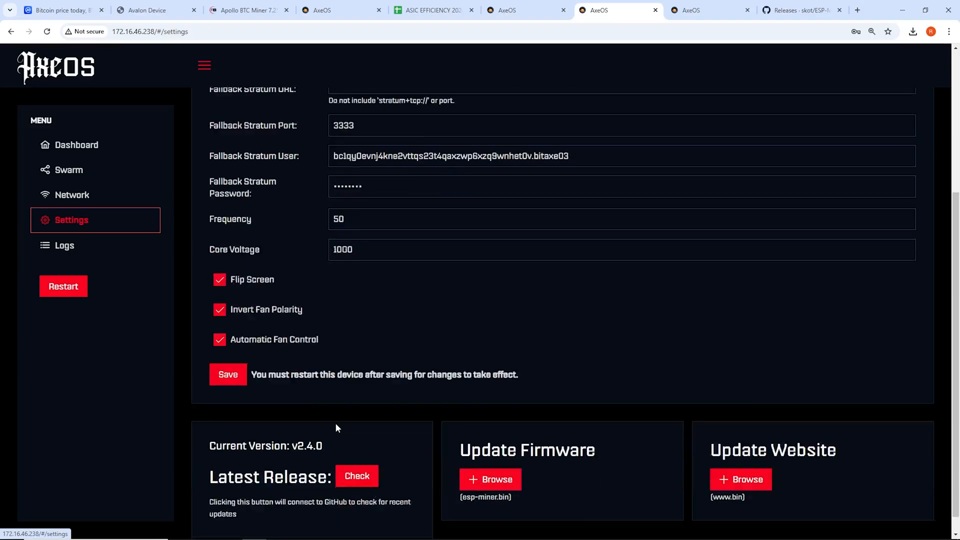
scroll("down", 3)
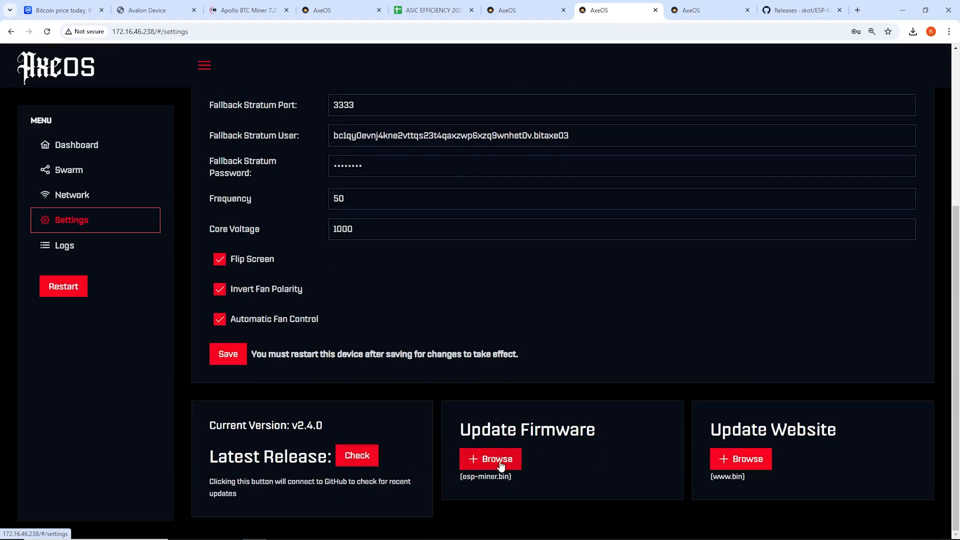
left_click(489, 459)
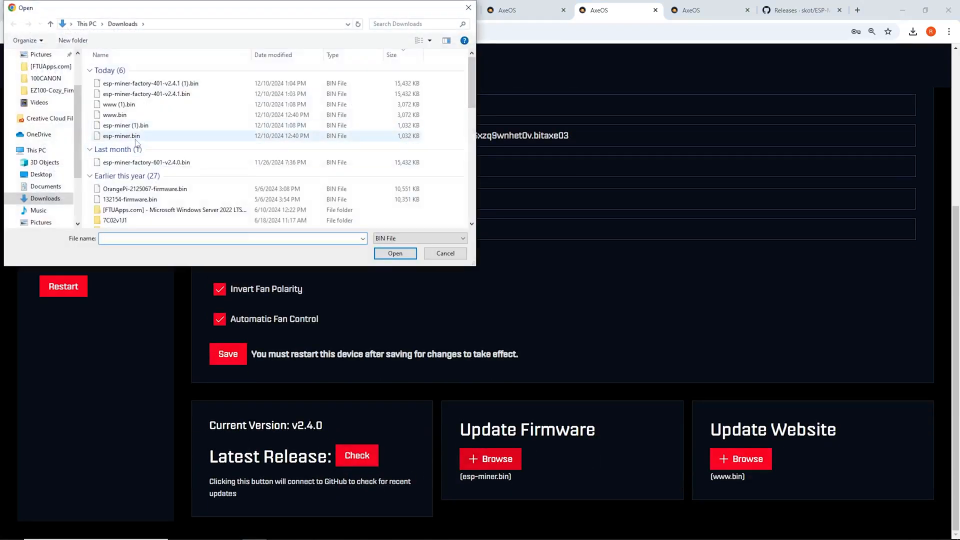
left_click(120, 135)
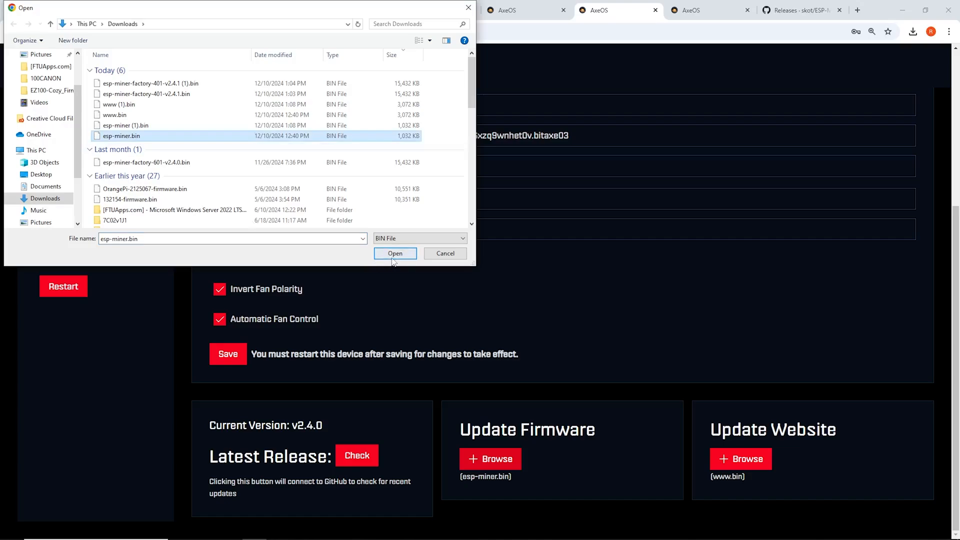
left_click(395, 253)
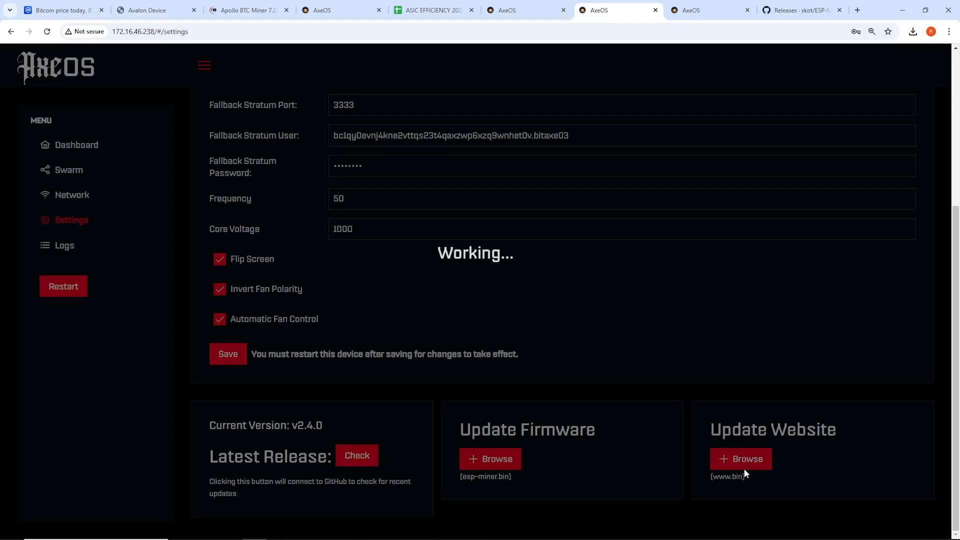
left_click(76, 145)
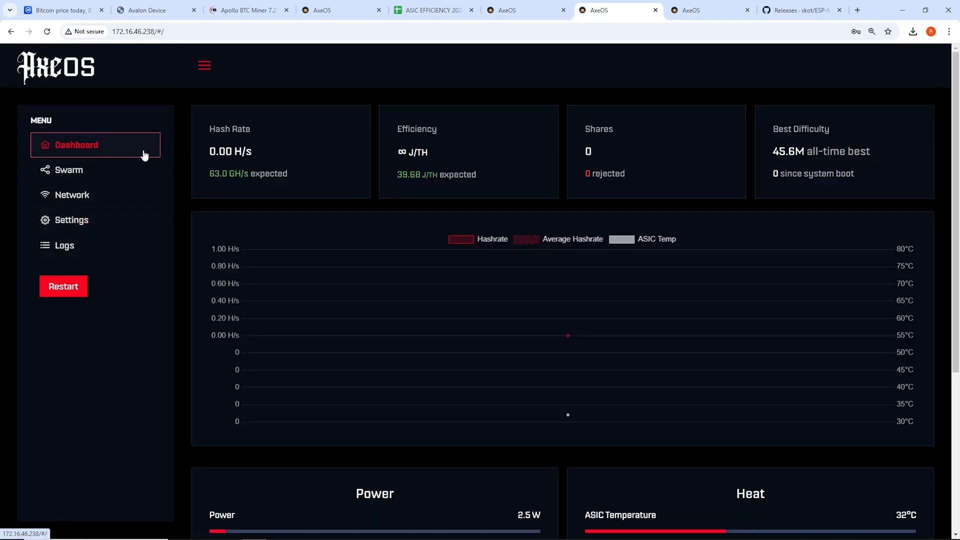
left_click(71, 220)
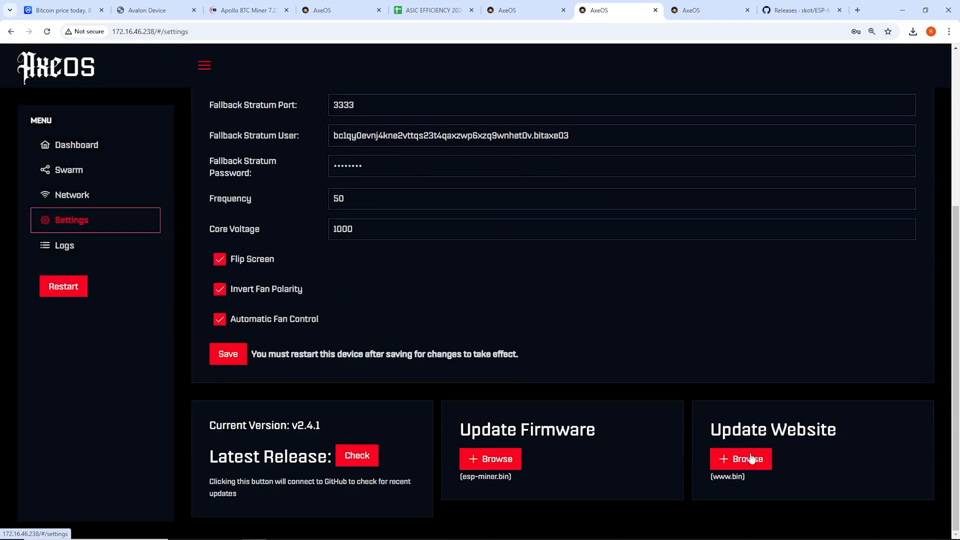
left_click(742, 458)
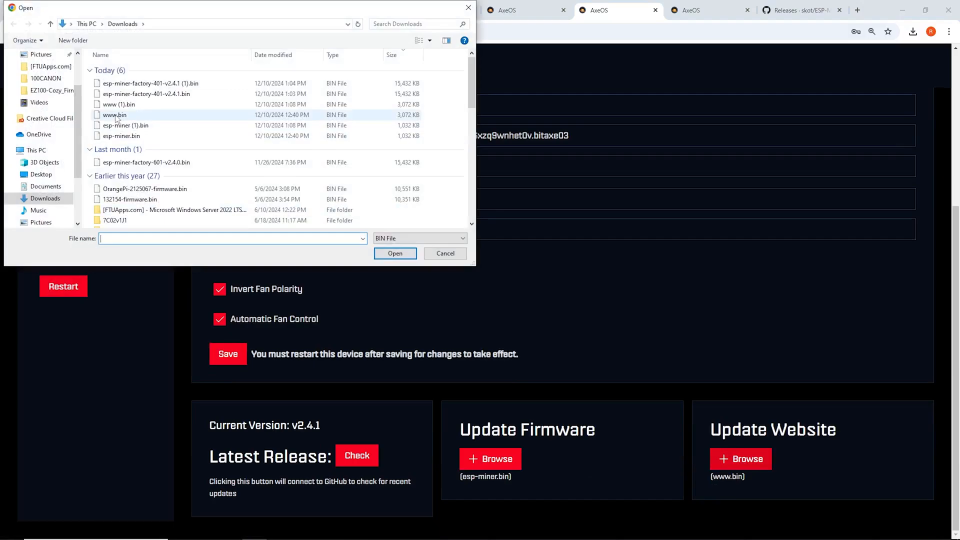
left_click(395, 254)
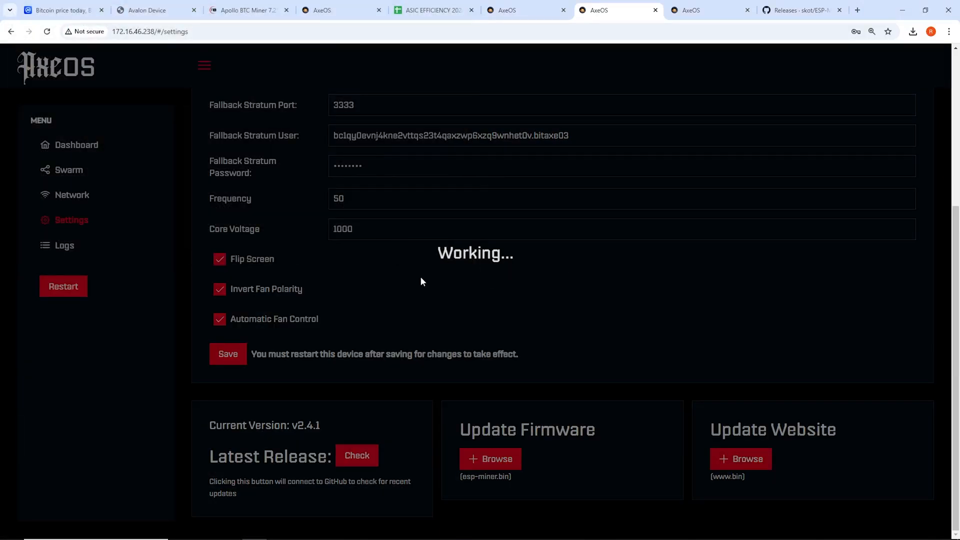
mouse_move(300, 158)
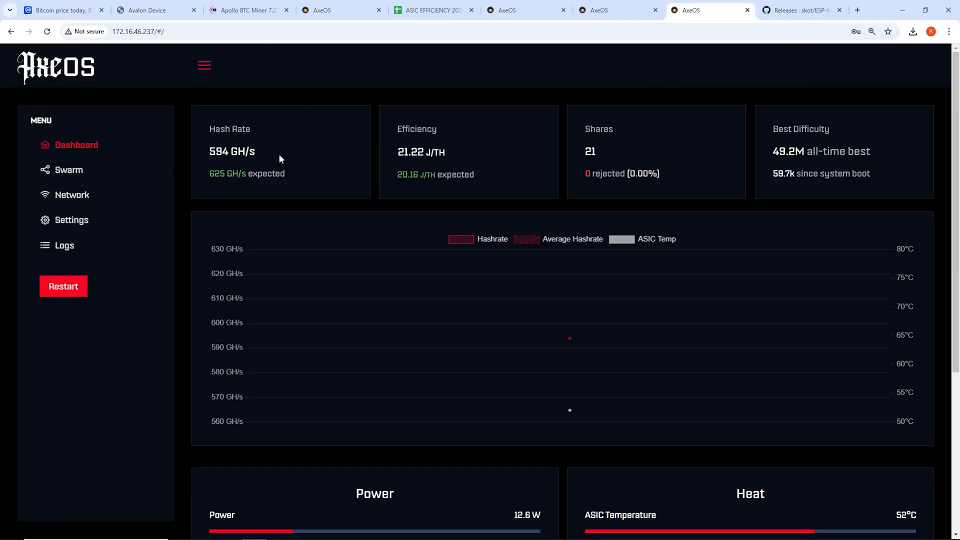
mouse_move(71, 195)
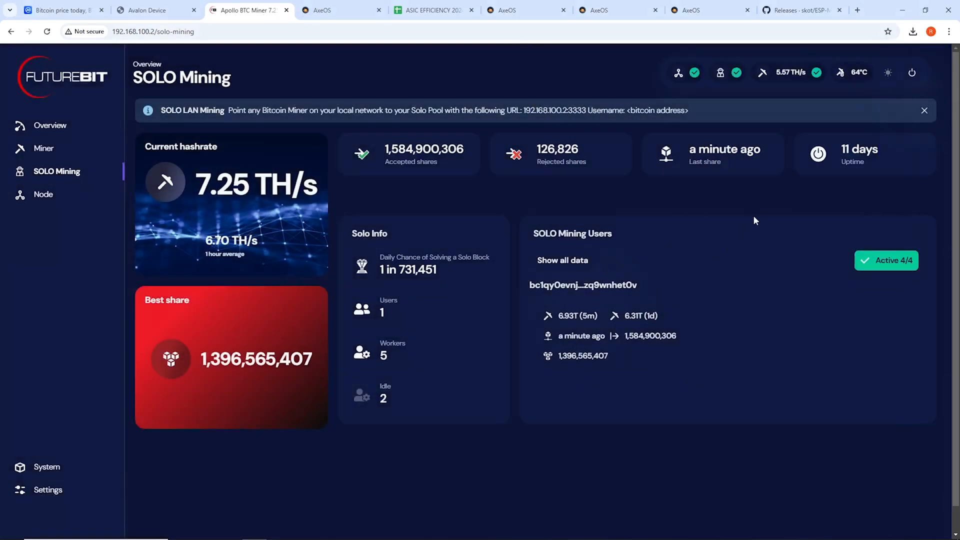
- List all four bitaxe workers in Apollo with Show all data, then return to the .238 miner
left_click(562, 260)
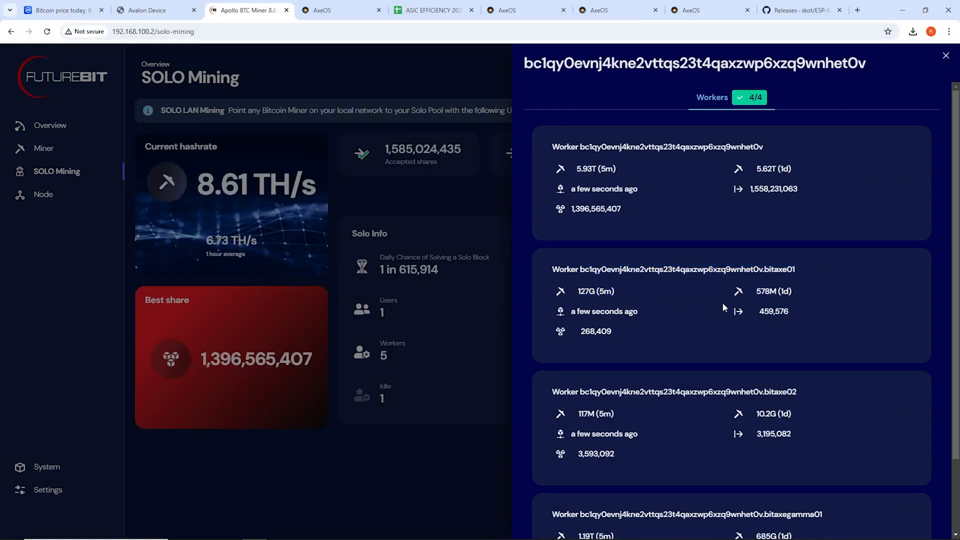
mouse_move(616, 10)
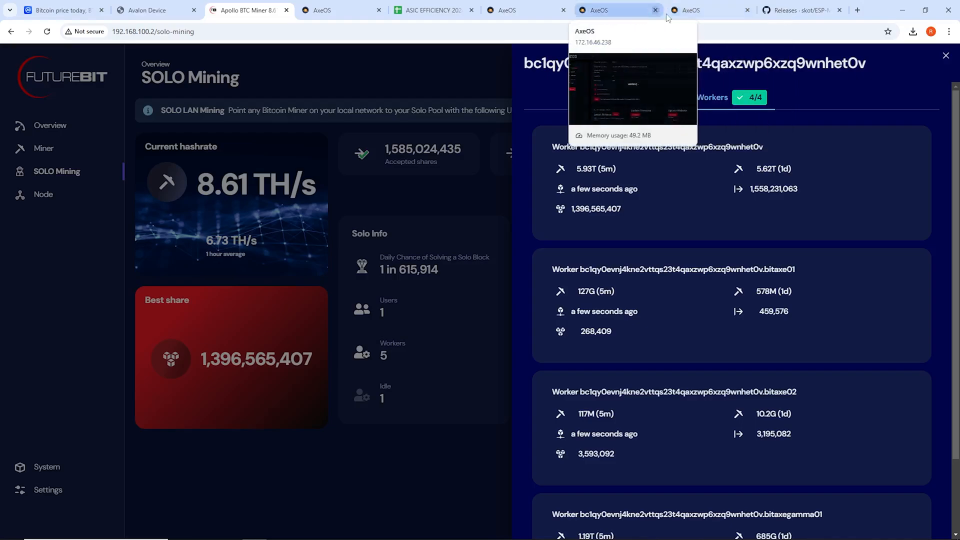
left_click(617, 10)
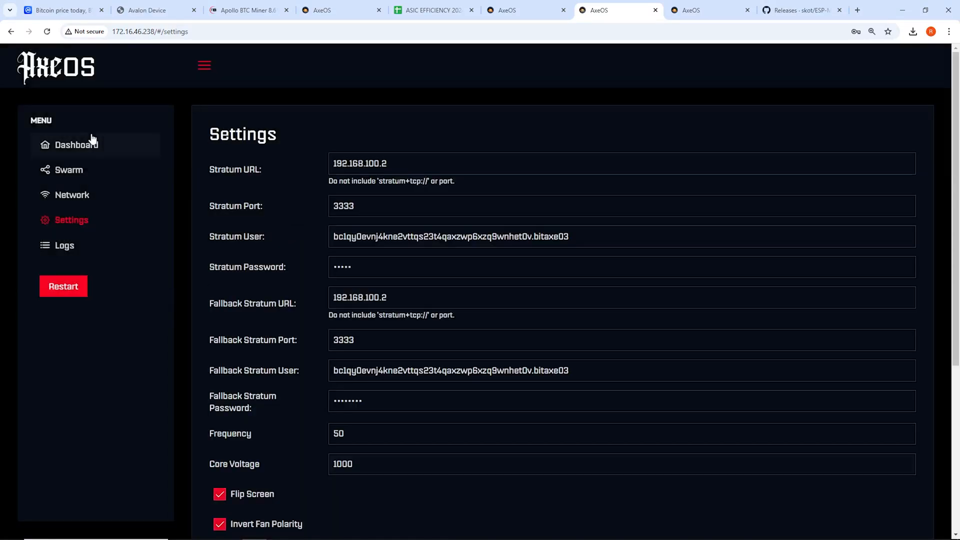
- Check the .238 miner's dashboard, settings and overview against .237, confirming firmware v2.4.1
left_click(76, 145)
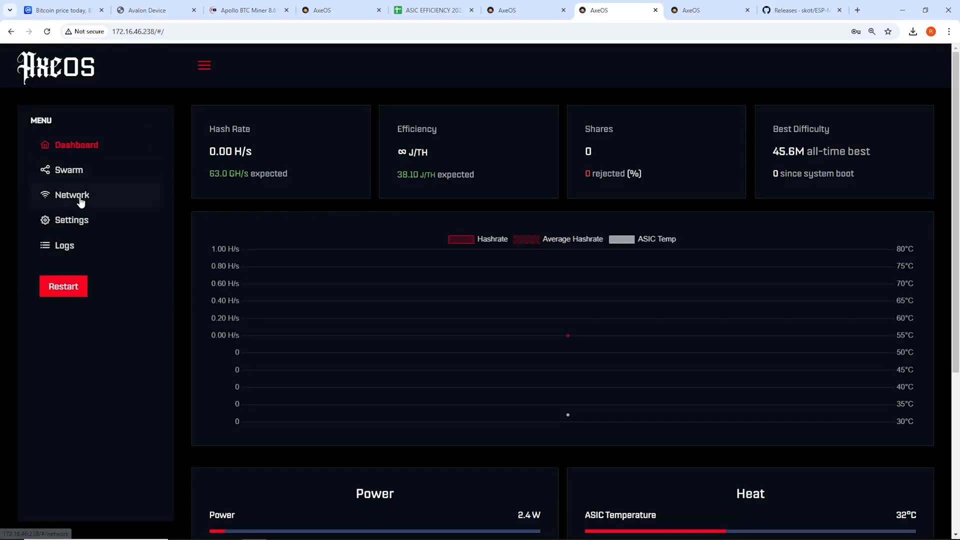
left_click(71, 220)
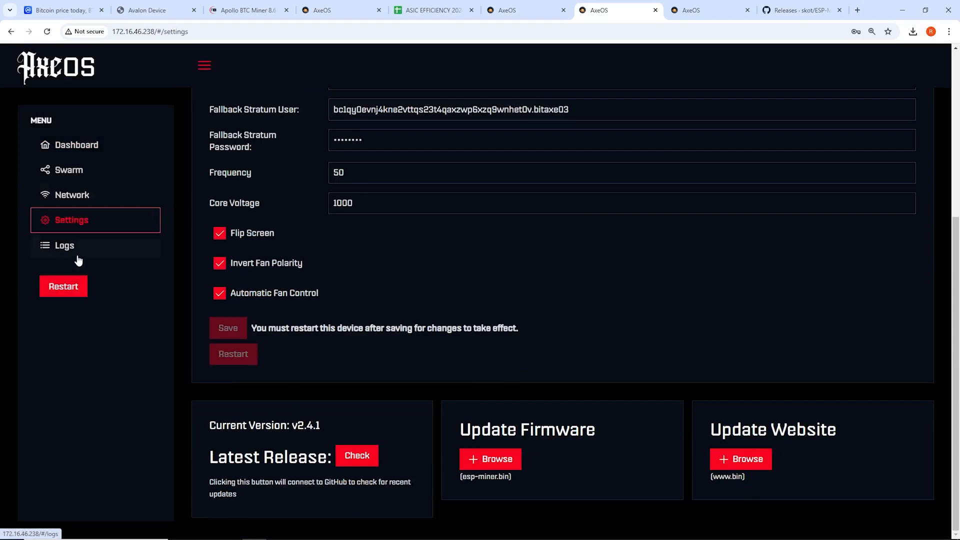
left_click(63, 245)
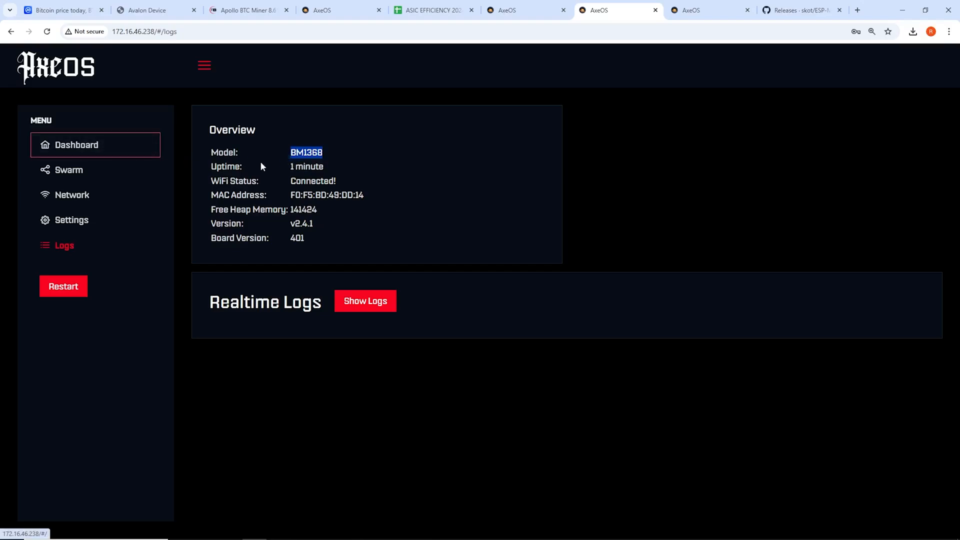
left_click(76, 145)
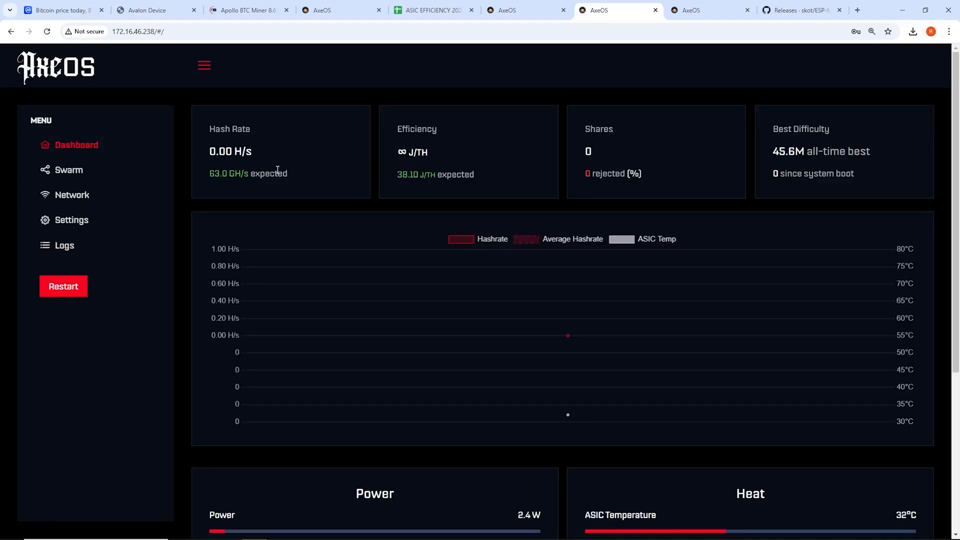
mouse_move(289, 202)
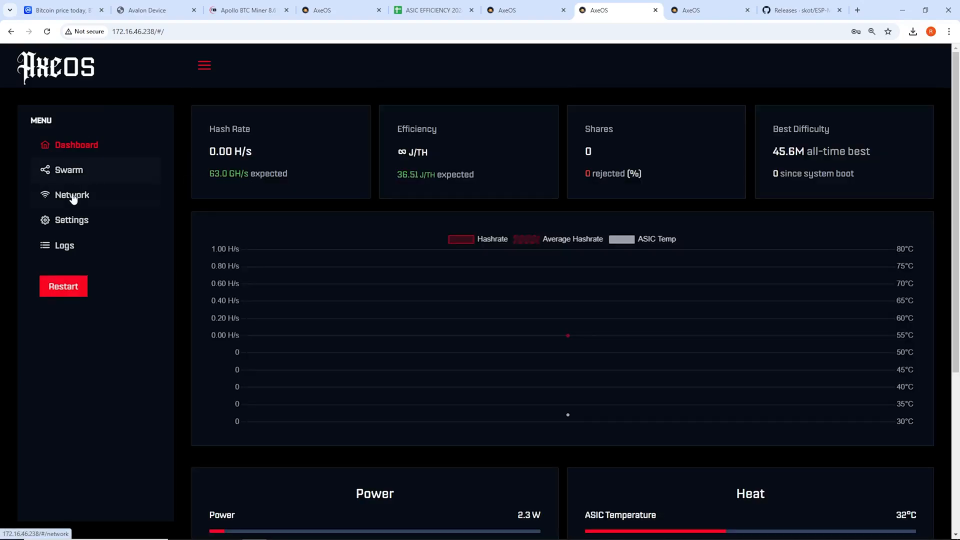
left_click(70, 220)
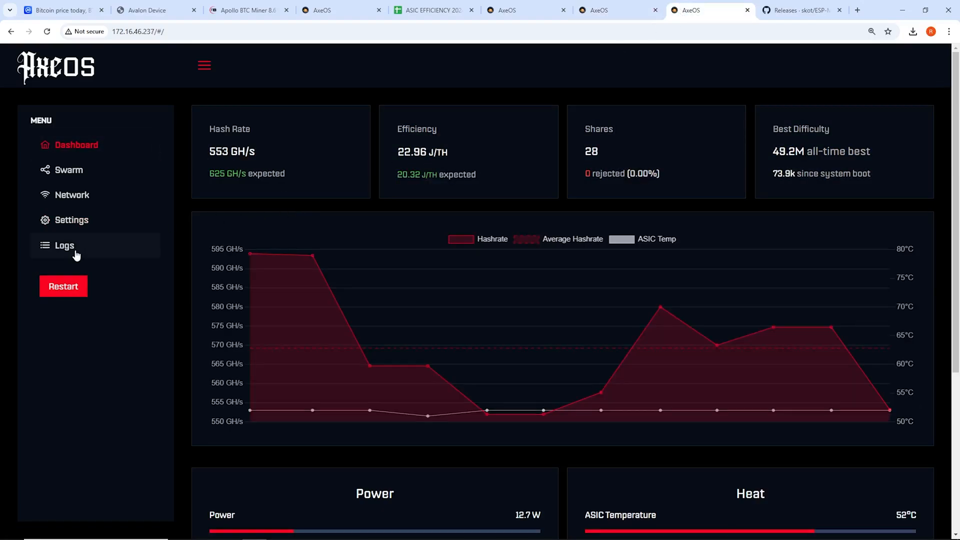
left_click(64, 245)
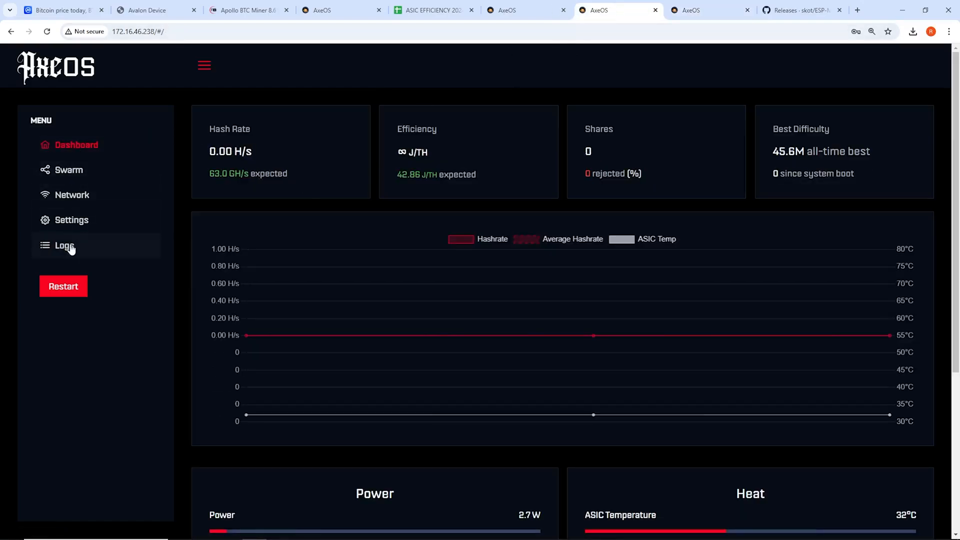
left_click(64, 245)
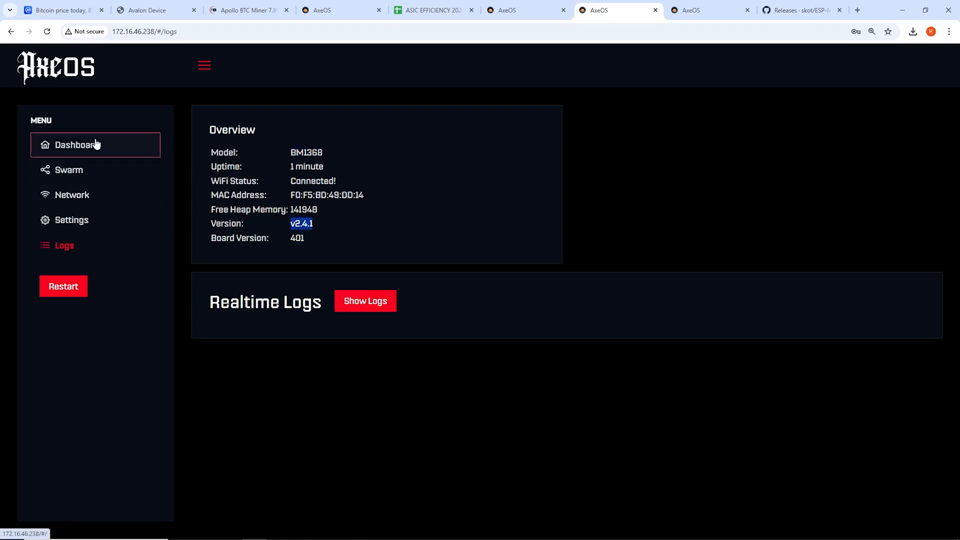
left_click(76, 144)
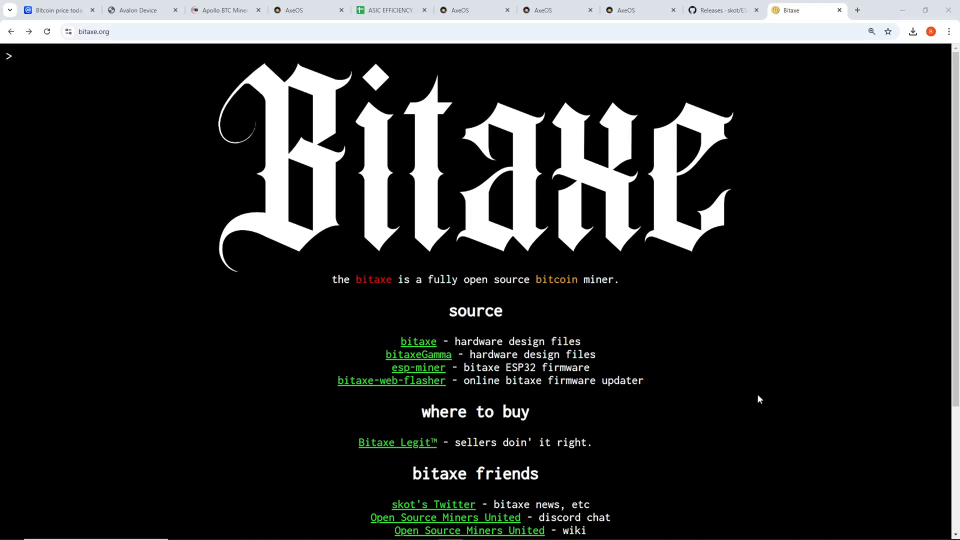
mouse_move(739, 372)
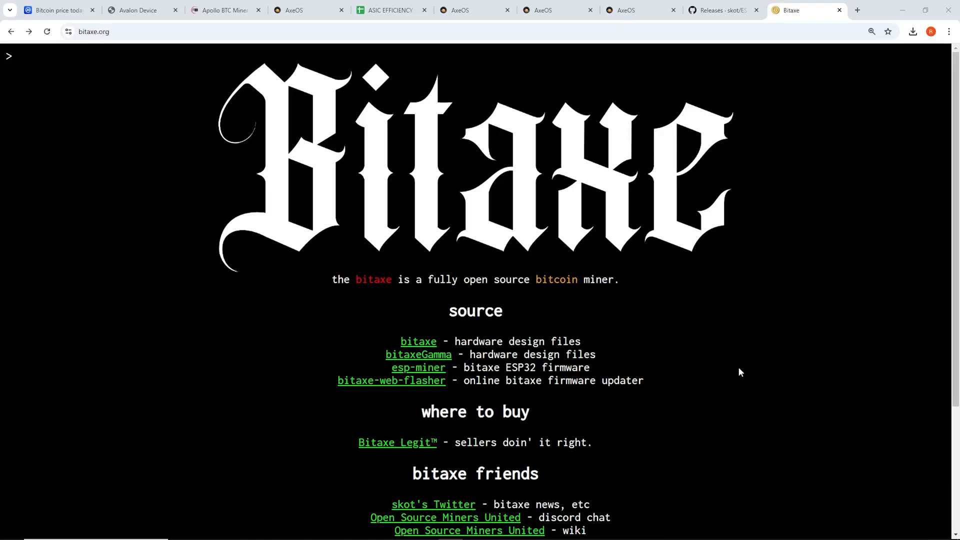
- Highlight the 'online bitaxe firmware updater' description and follow the bitaxe-web-flasher link
scroll("down", 3)
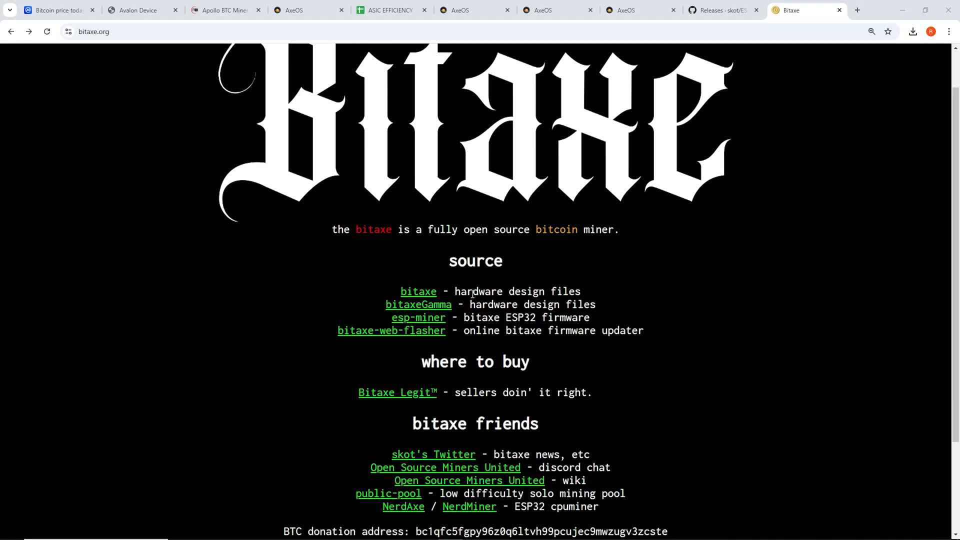
double_click(466, 330)
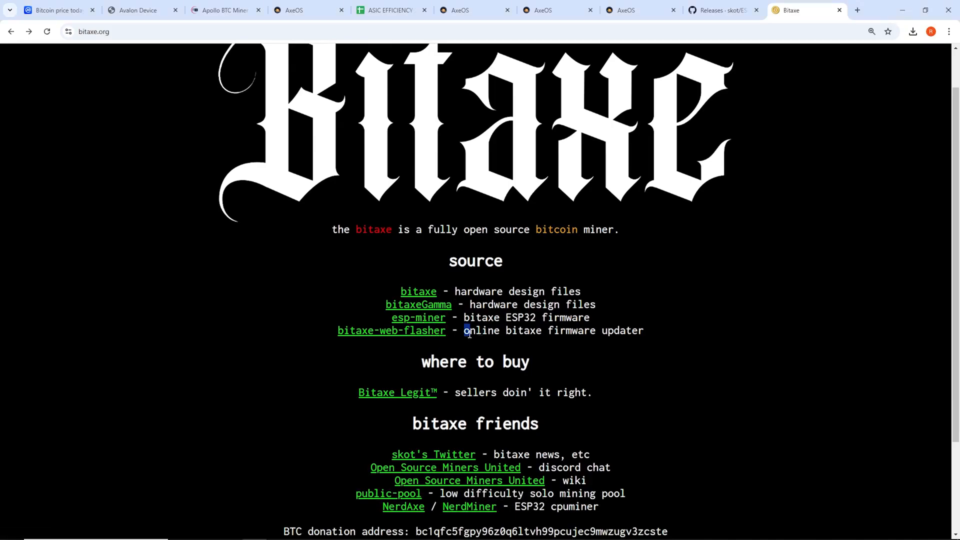
left_click_drag(465, 331, 643, 330)
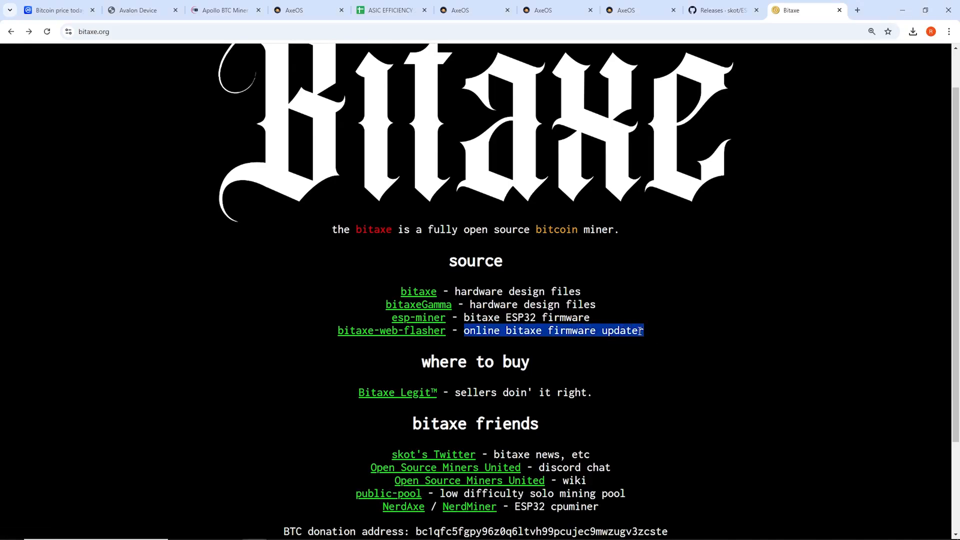
mouse_move(391, 330)
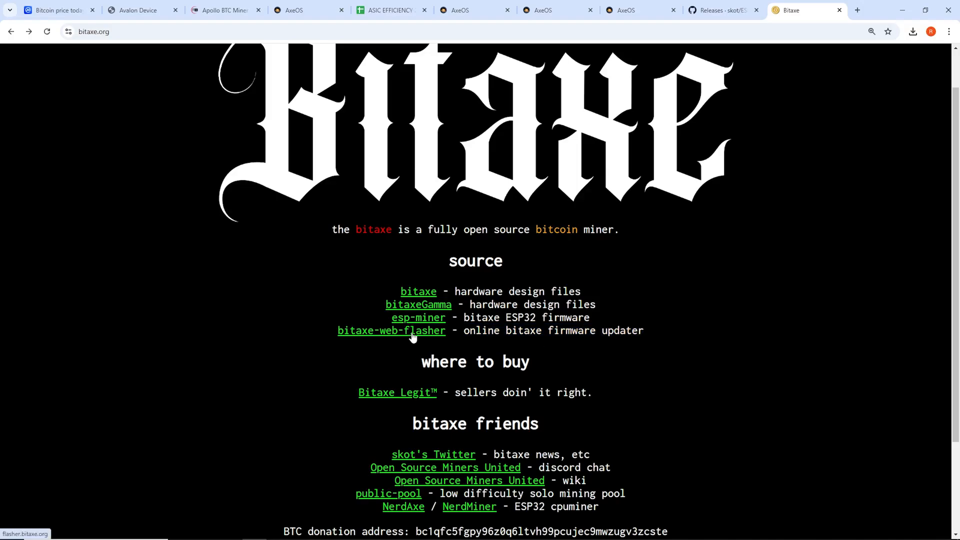
left_click(391, 330)
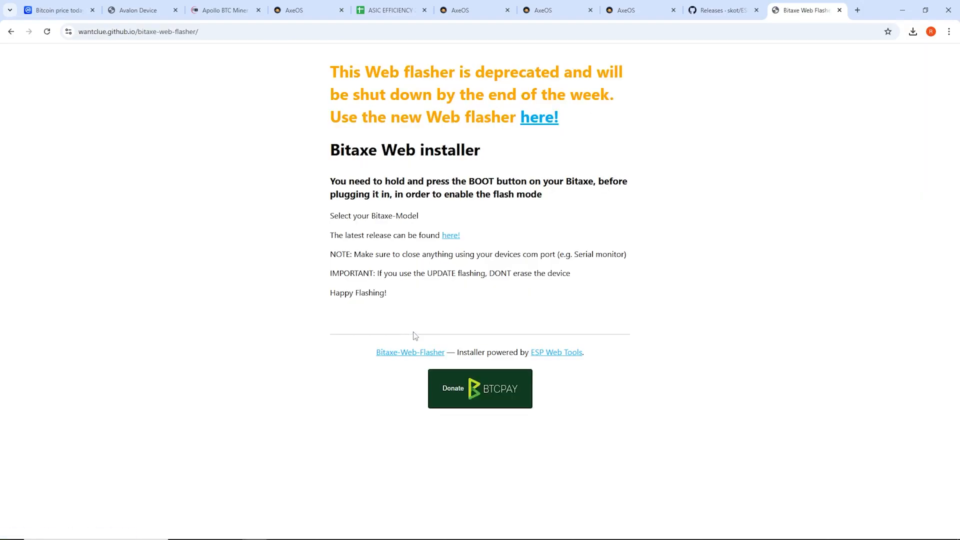
mouse_move(511, 305)
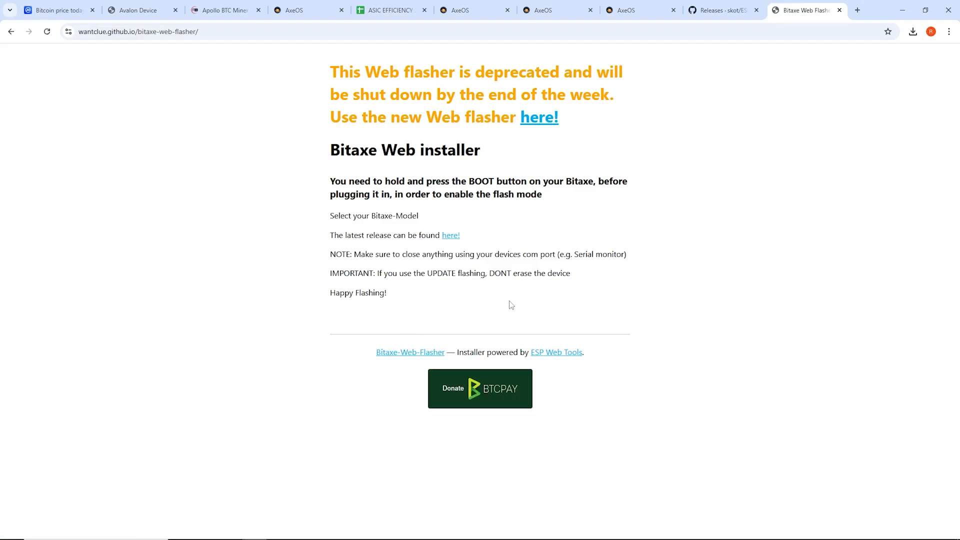
- Enlarge the Web Installer page and highlight the instruction to hold BOOT before plugging in
key("ctrl+plus")
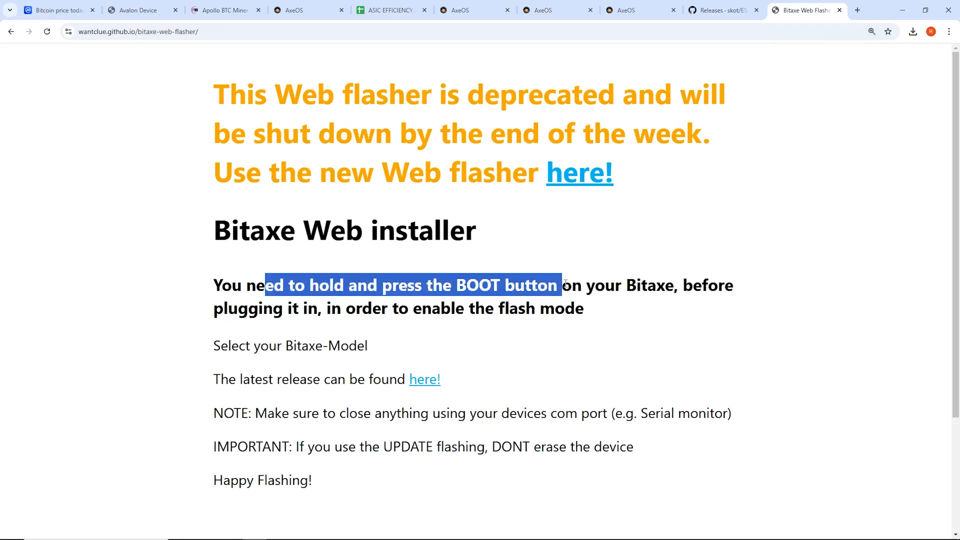
left_click_drag(562, 284, 341, 308)
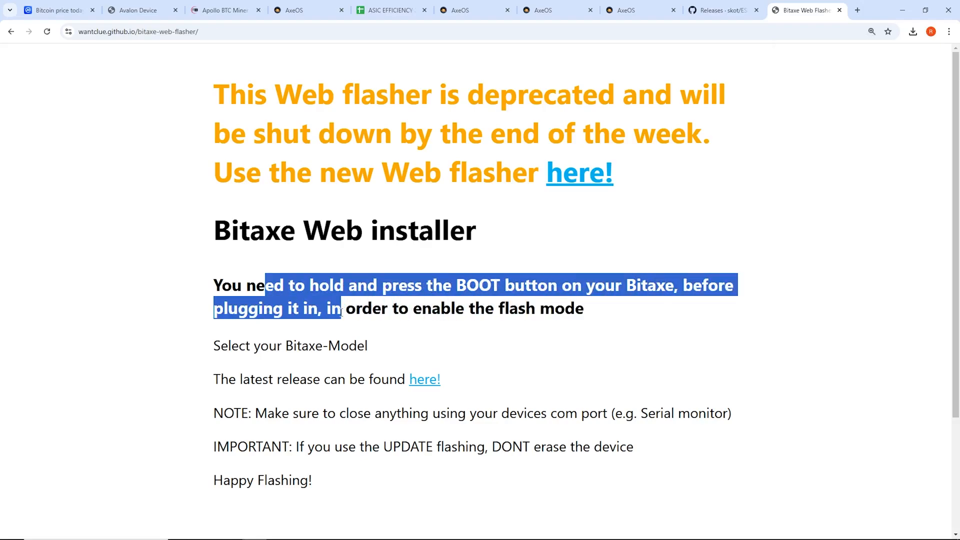
left_click(605, 315)
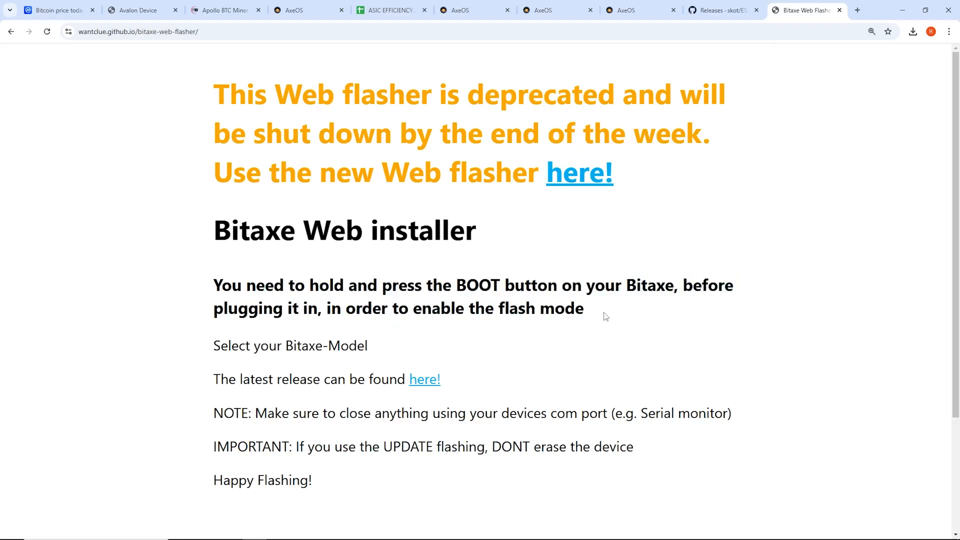
mouse_move(582, 330)
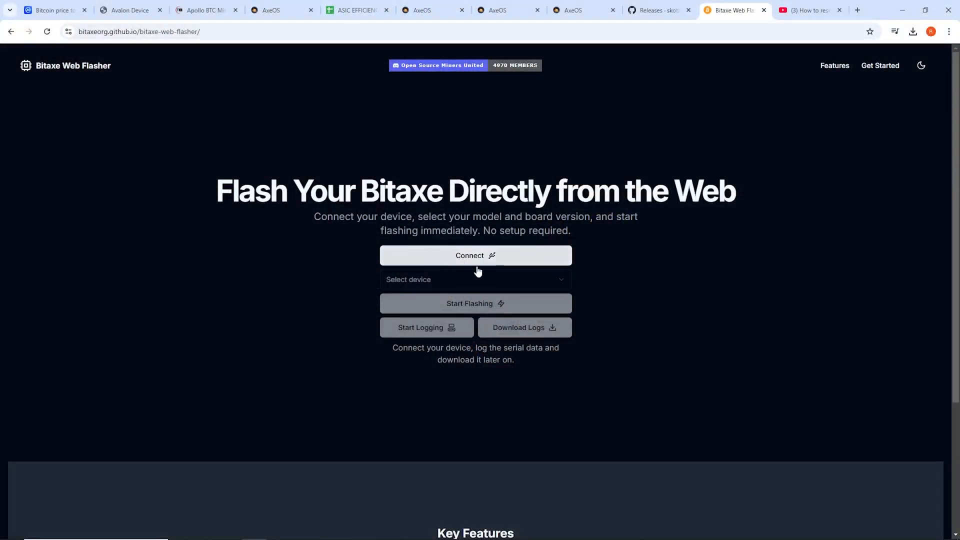
- Connect to the USB serial debug unit and flash Supra board 401 with firmware 2.4.1
left_click(475, 256)
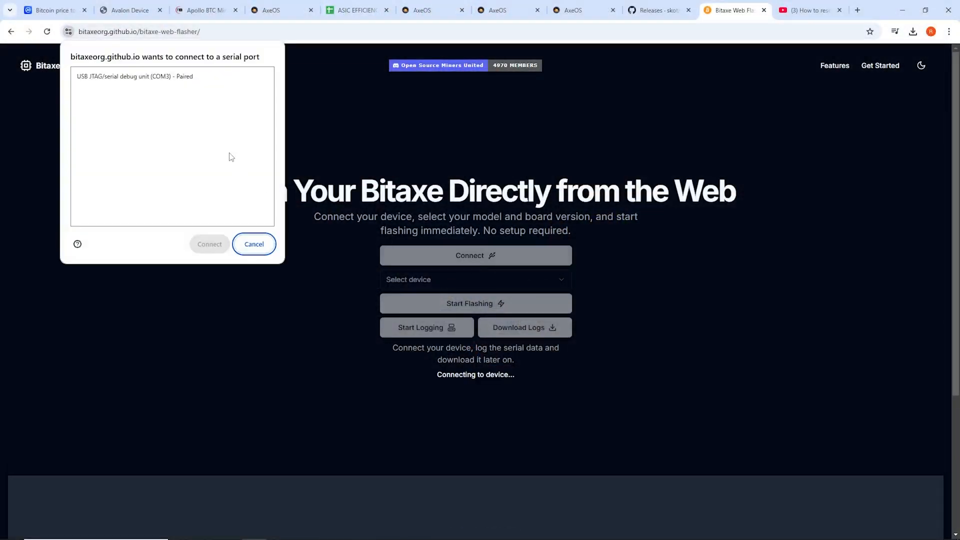
left_click(171, 76)
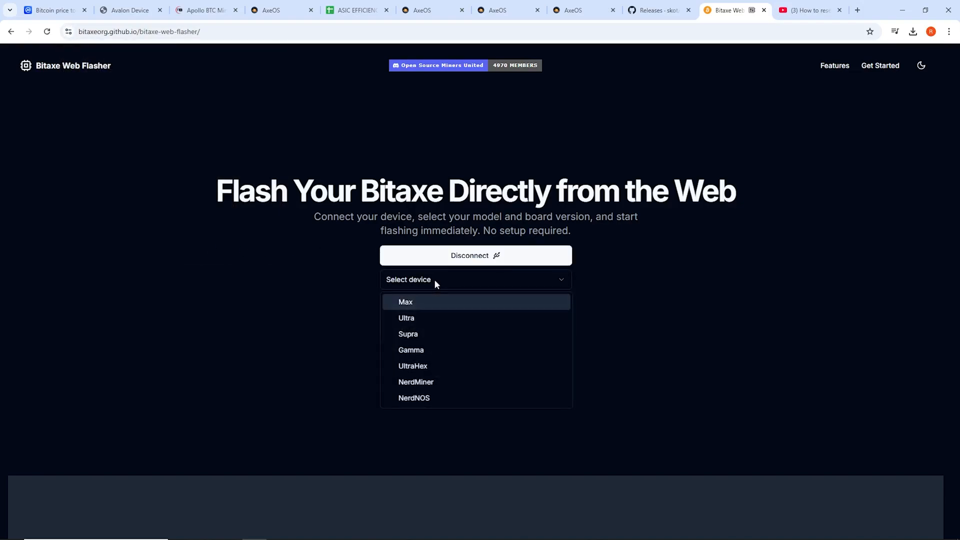
mouse_move(416, 318)
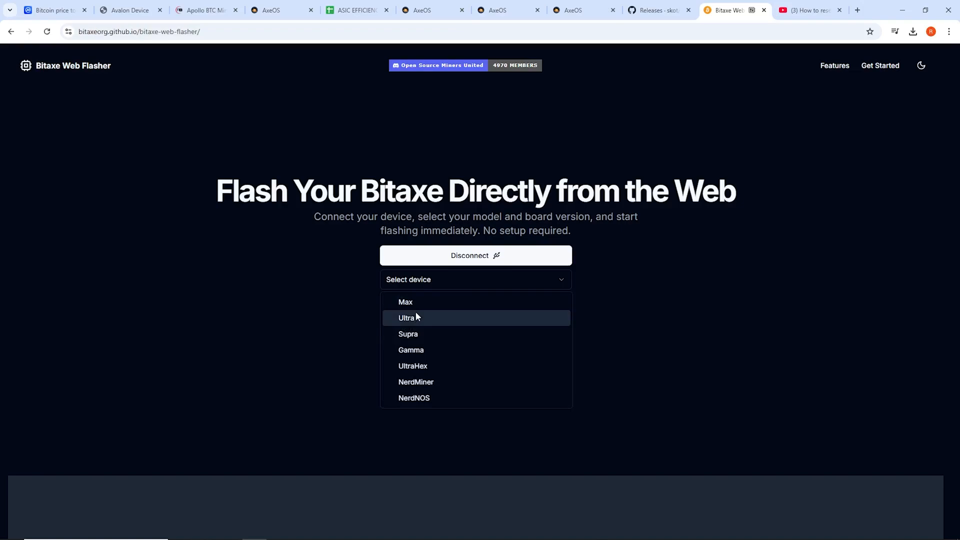
mouse_move(416, 334)
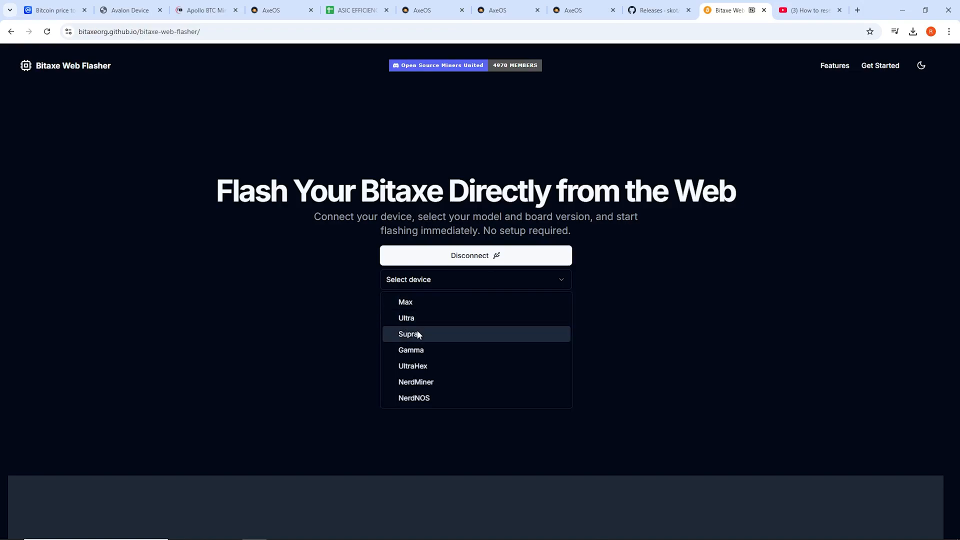
left_click(409, 334)
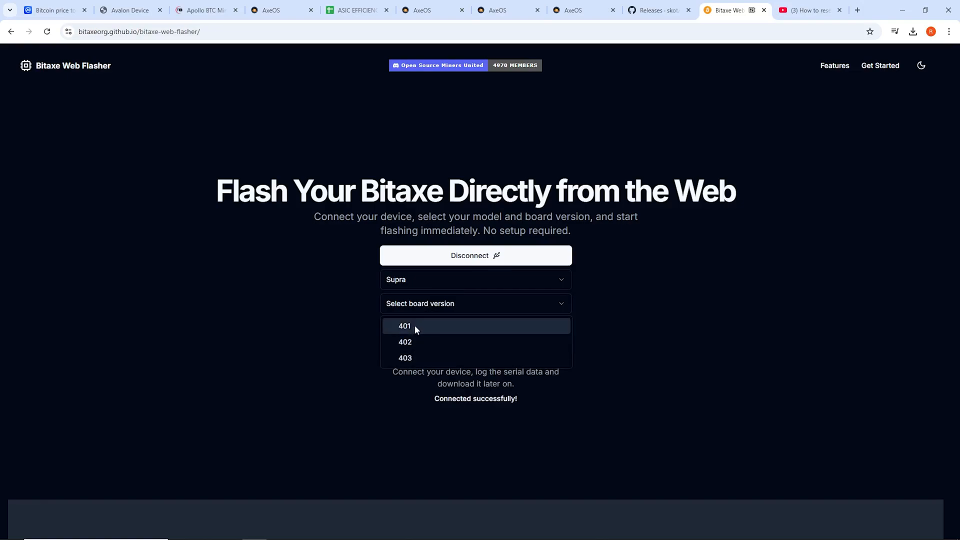
left_click(404, 325)
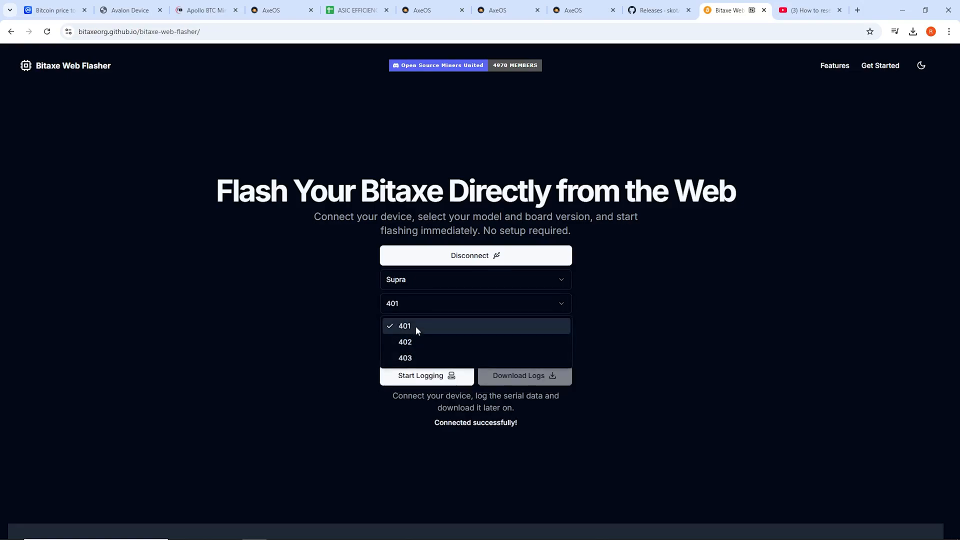
left_click(403, 325)
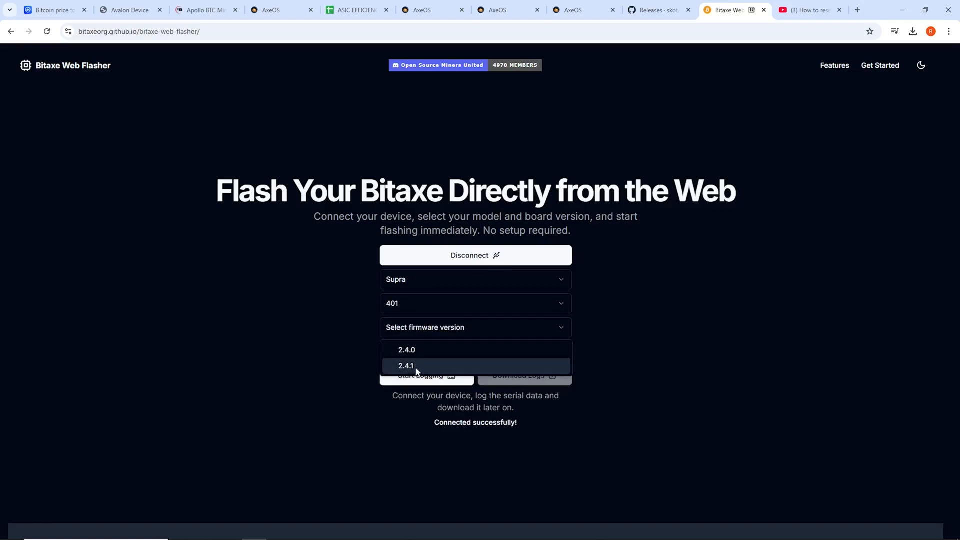
left_click(406, 366)
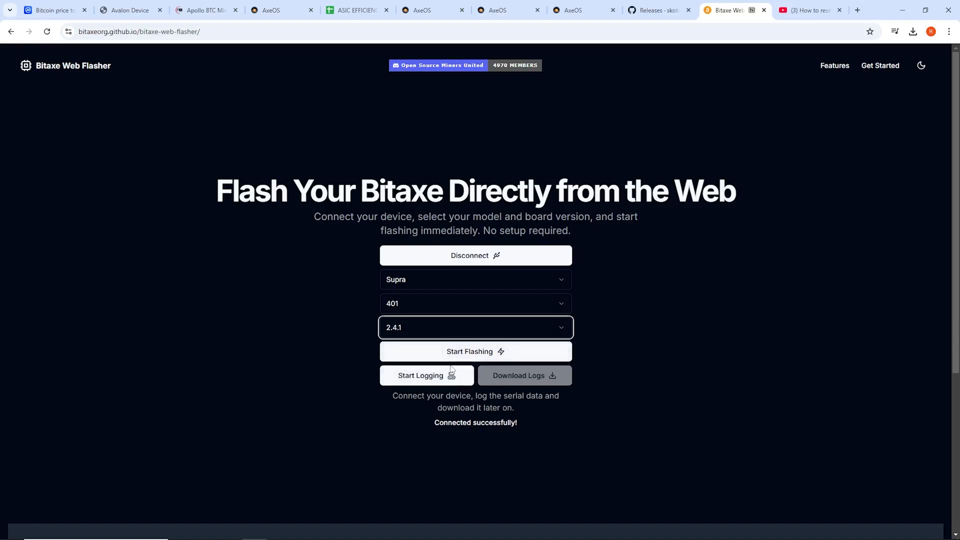
left_click(475, 351)
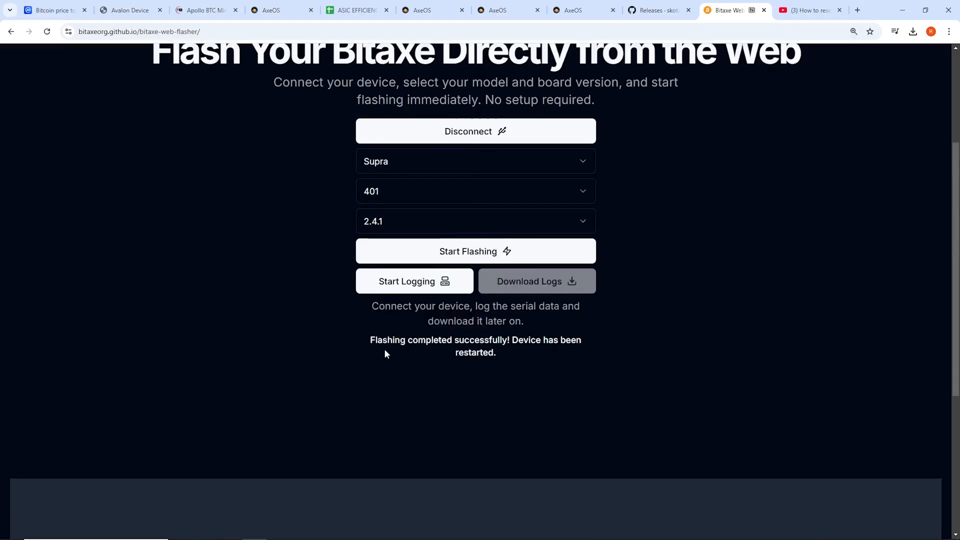
left_click_drag(370, 346, 557, 340)
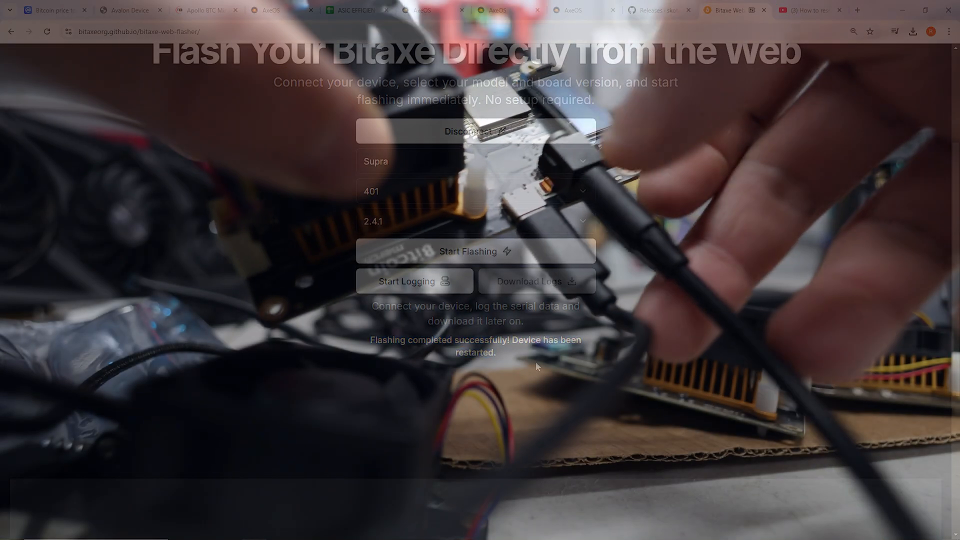
- Return to the .238 miner's AxeOS settings showing stratum 192.168.100.2:3333
left_click(461, 10)
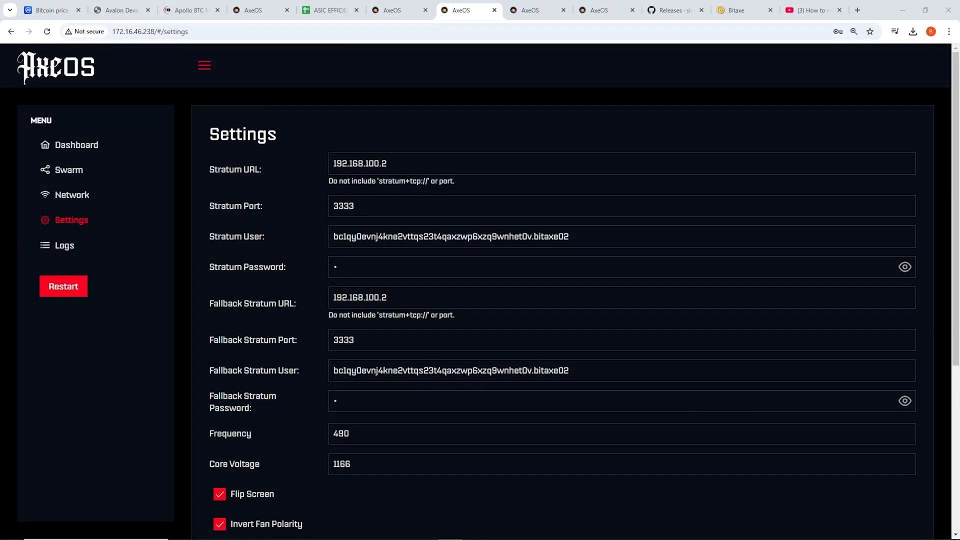
- Save the pool settings, verify v2.4.1 on board 401, and open miner 172.16.46.10
triple_click(450, 237)
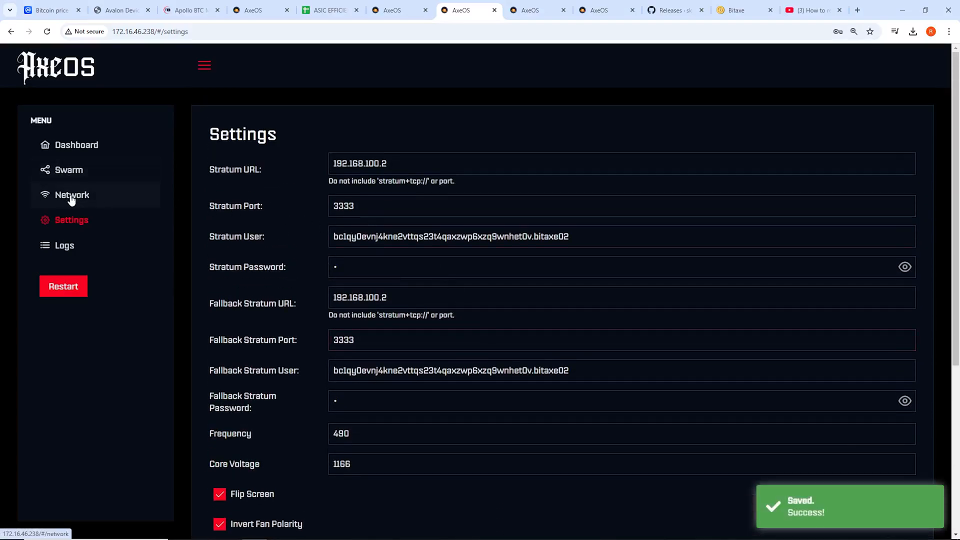
left_click(76, 145)
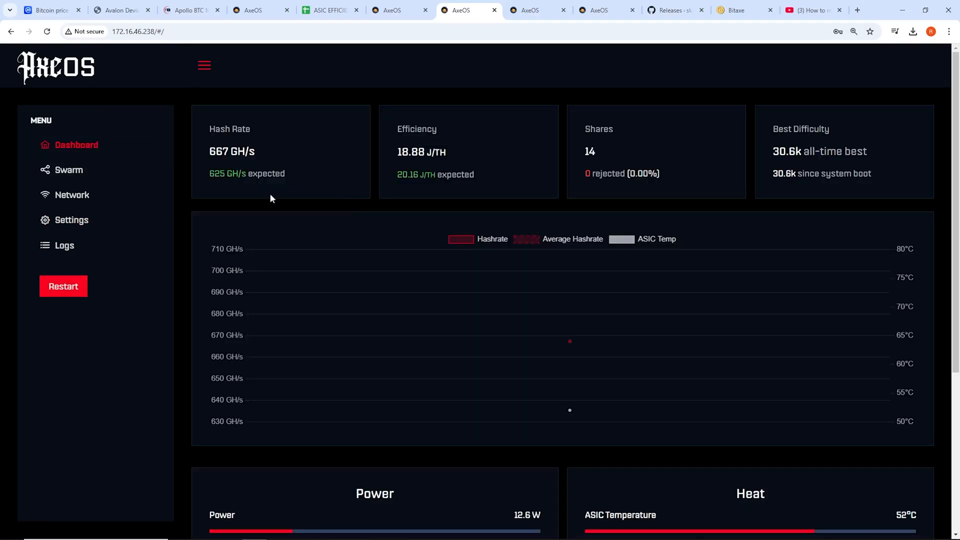
left_click(63, 245)
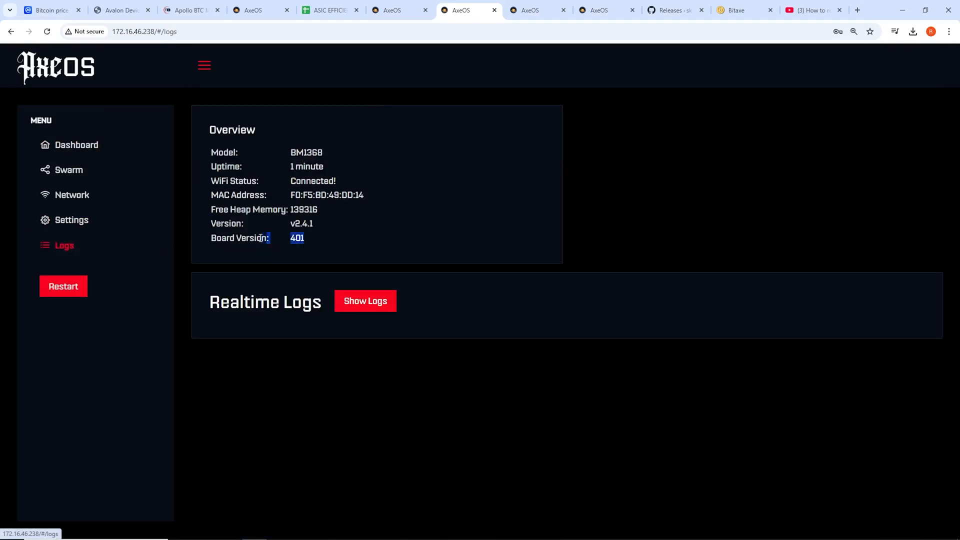
left_click(77, 145)
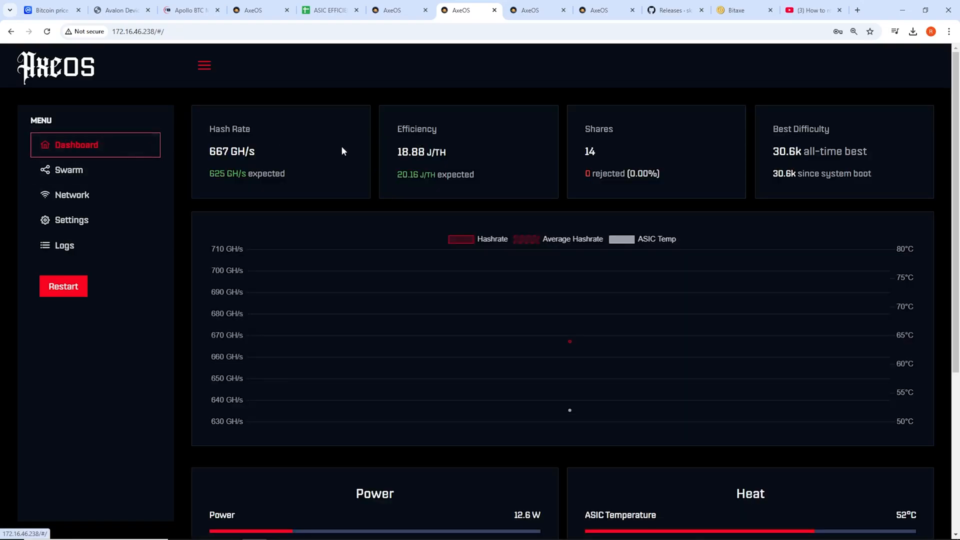
left_click(536, 11)
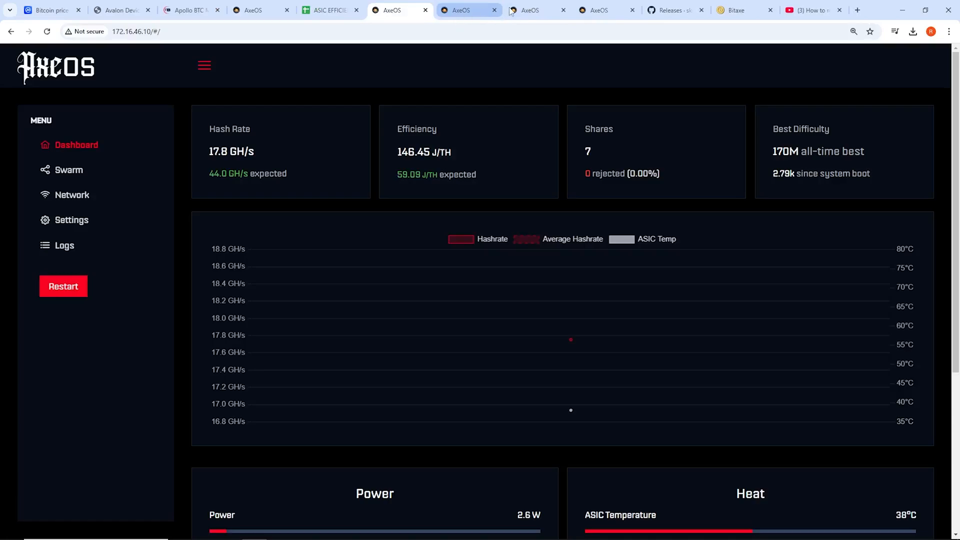
- Review the .237 miner's dashboard and network, then the .238 miner's pool settings
left_click(528, 10)
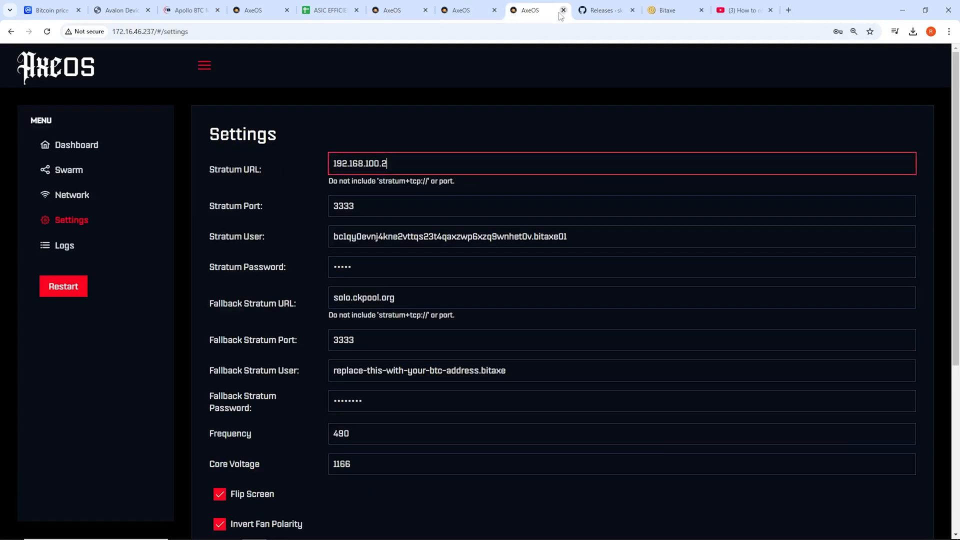
left_click(76, 145)
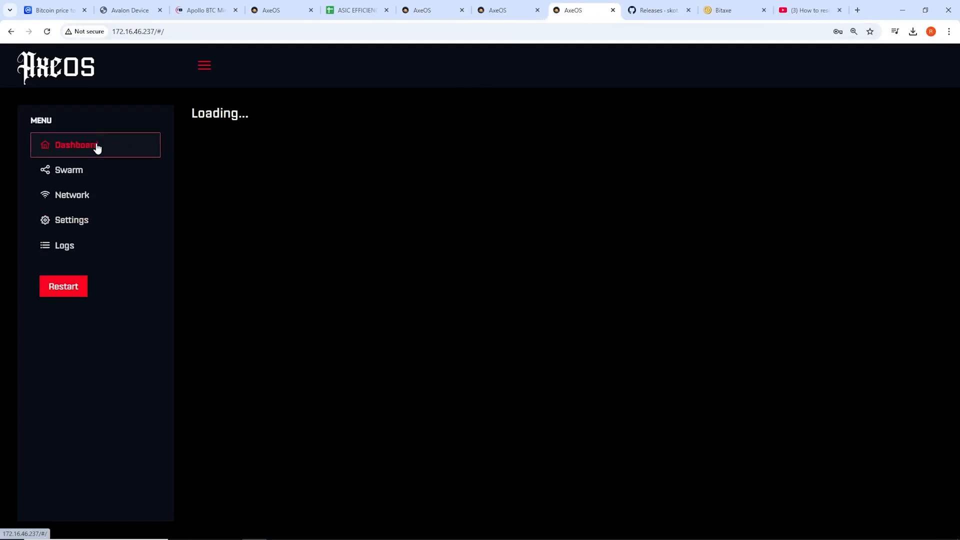
left_click(72, 194)
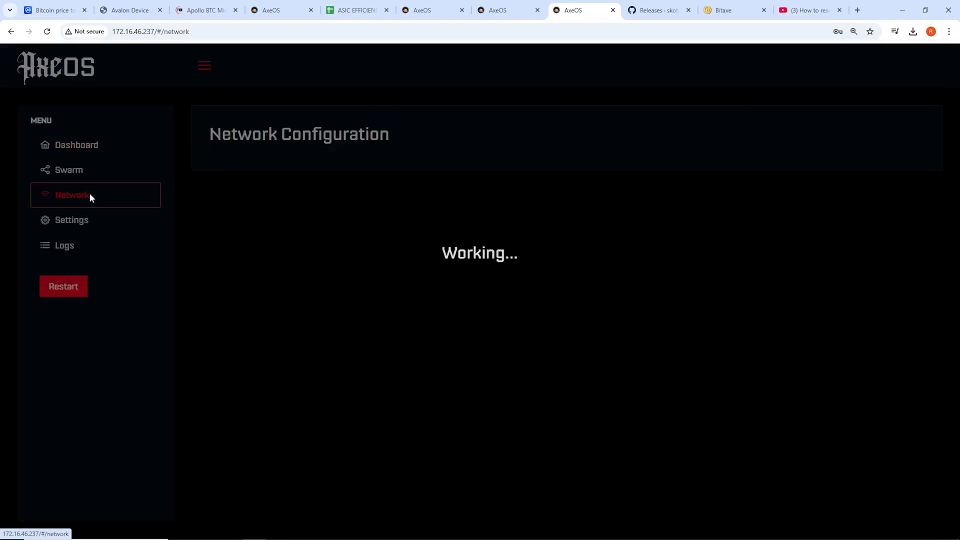
left_click(72, 220)
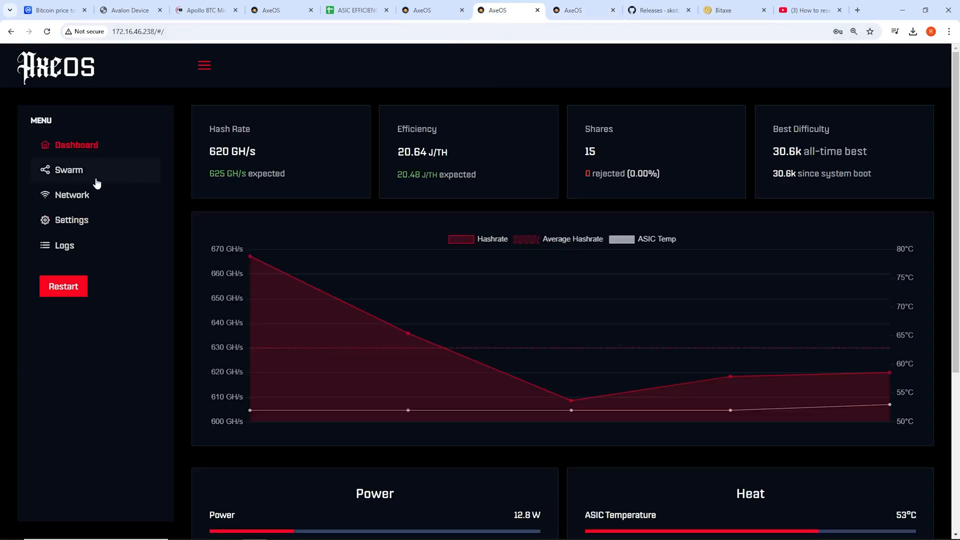
left_click(71, 220)
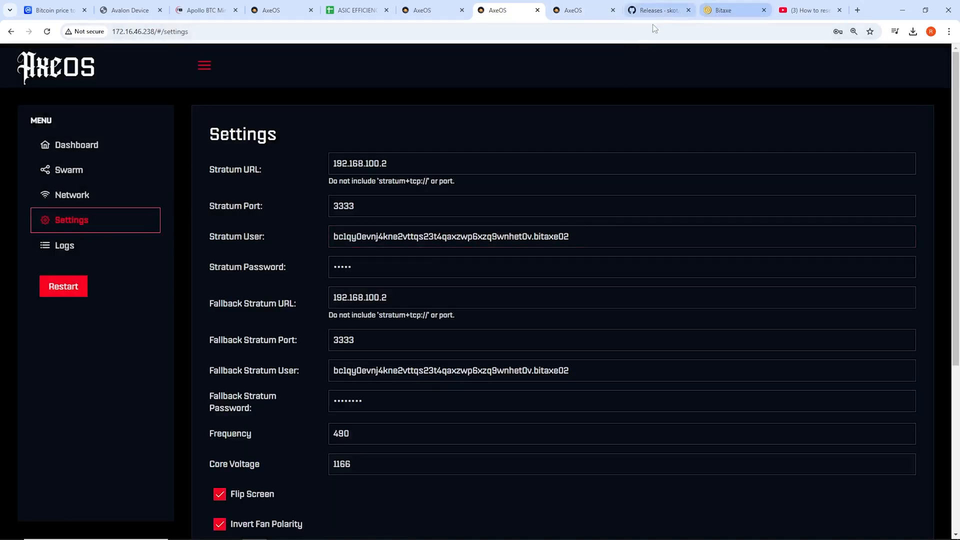
double_click(532, 237)
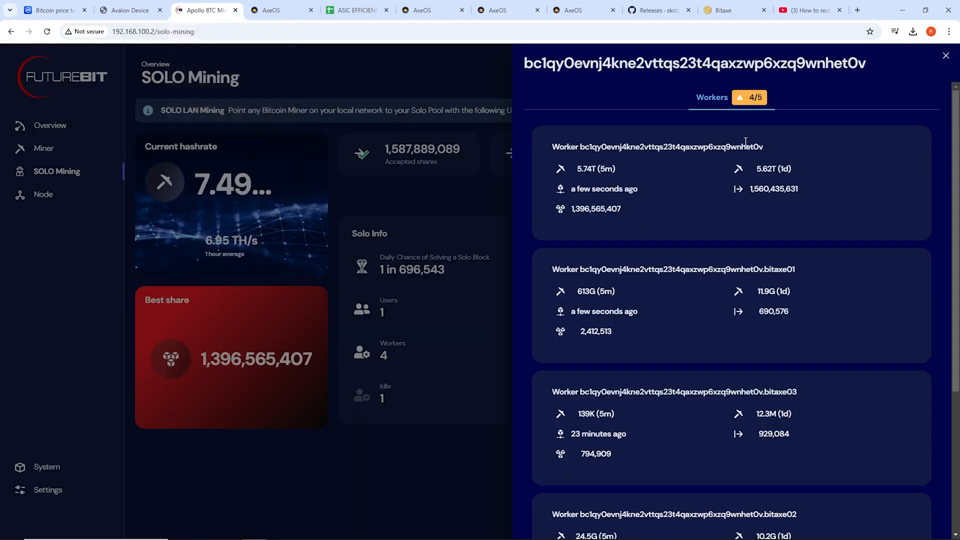
- Check bitaxe02 hashing at 24.5G in the Apollo worker list, then return to bitaxe.org
left_click(945, 55)
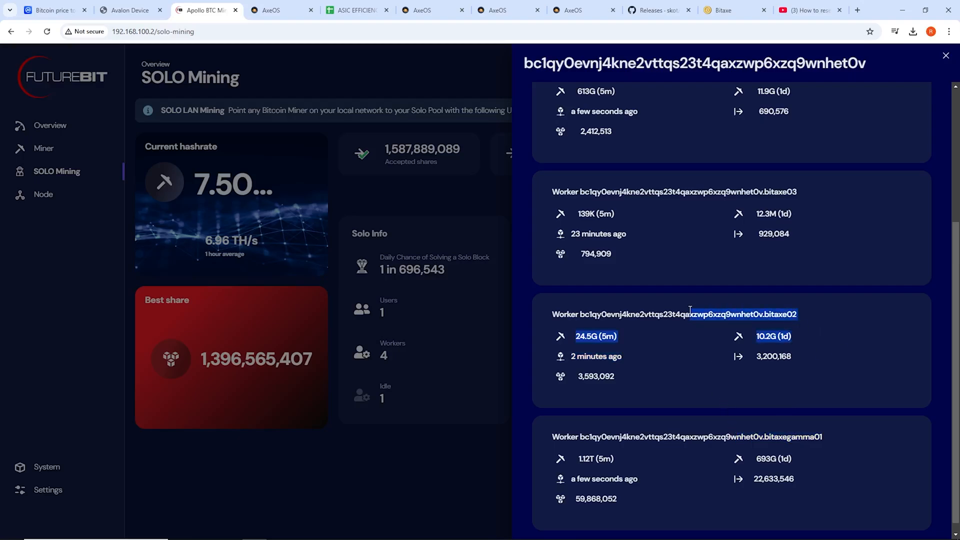
left_click(721, 10)
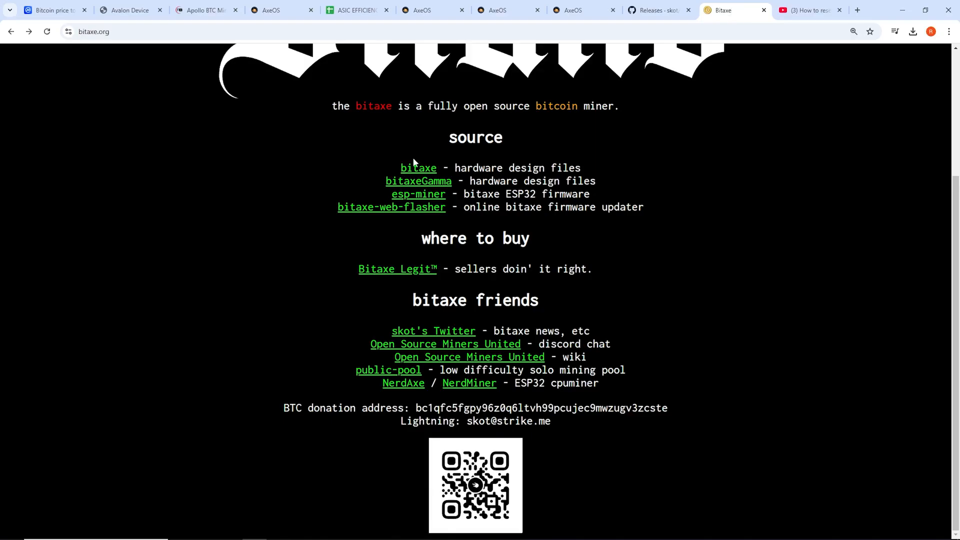
- View the deprecated bitaxe-web-flasher page, then return to the 172.16.46.10 miner's dashboard
left_click(390, 206)
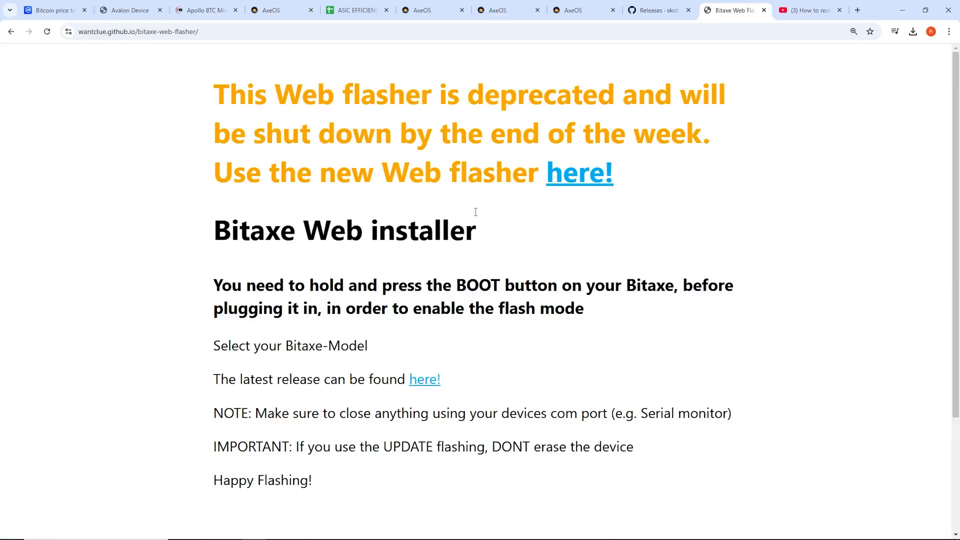
left_click(495, 10)
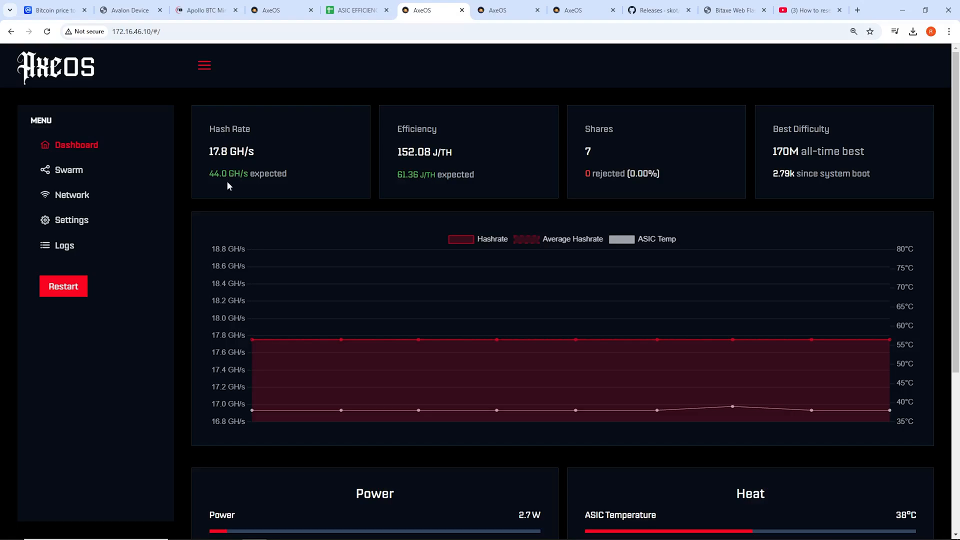
left_click(63, 245)
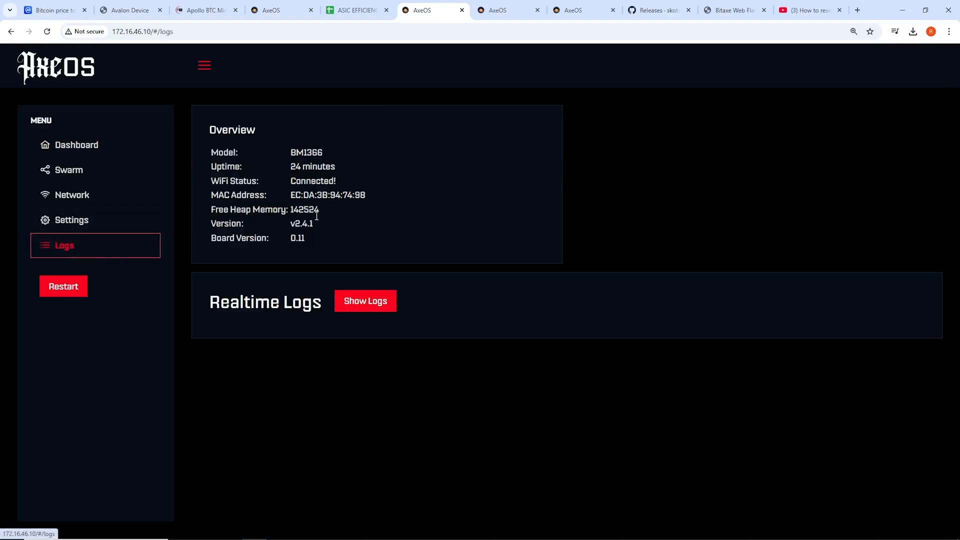
left_click(76, 145)
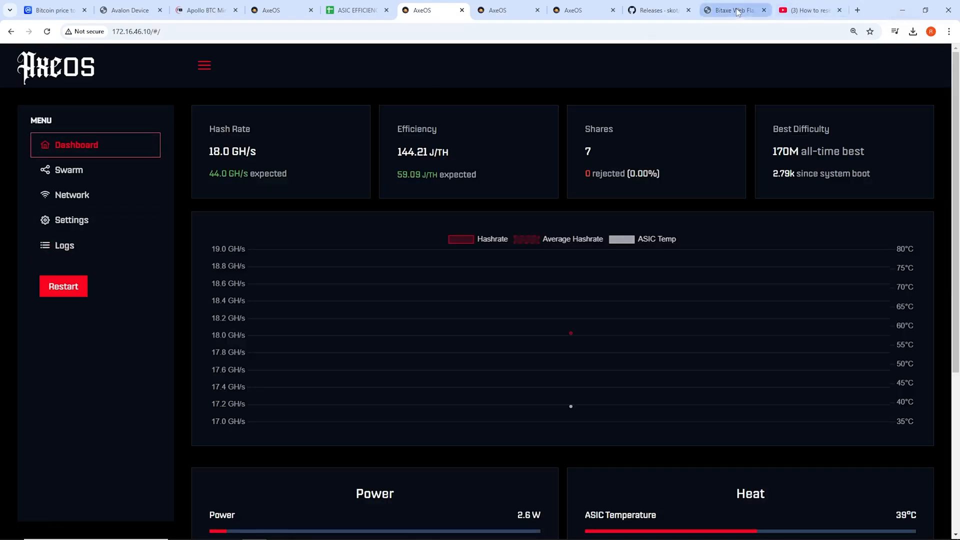
left_click(733, 10)
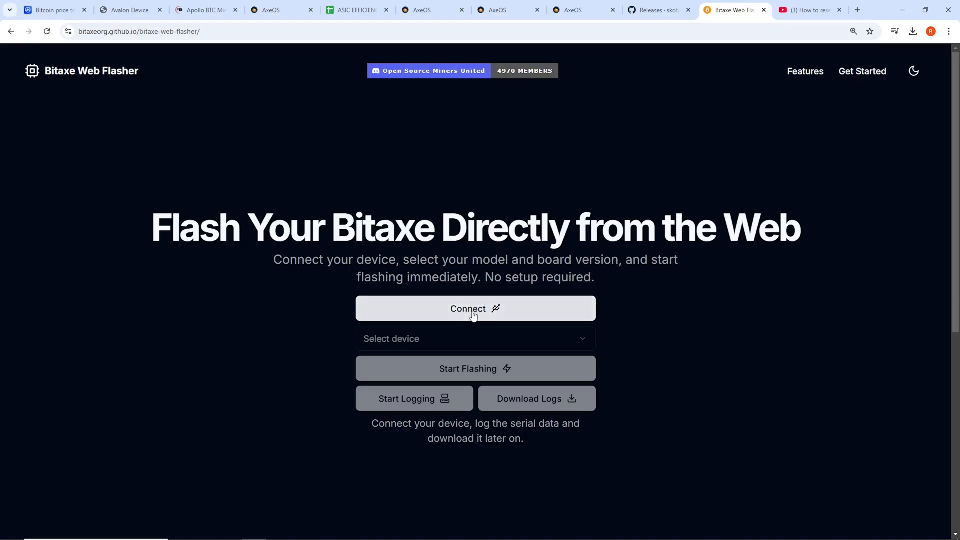
left_click(420, 11)
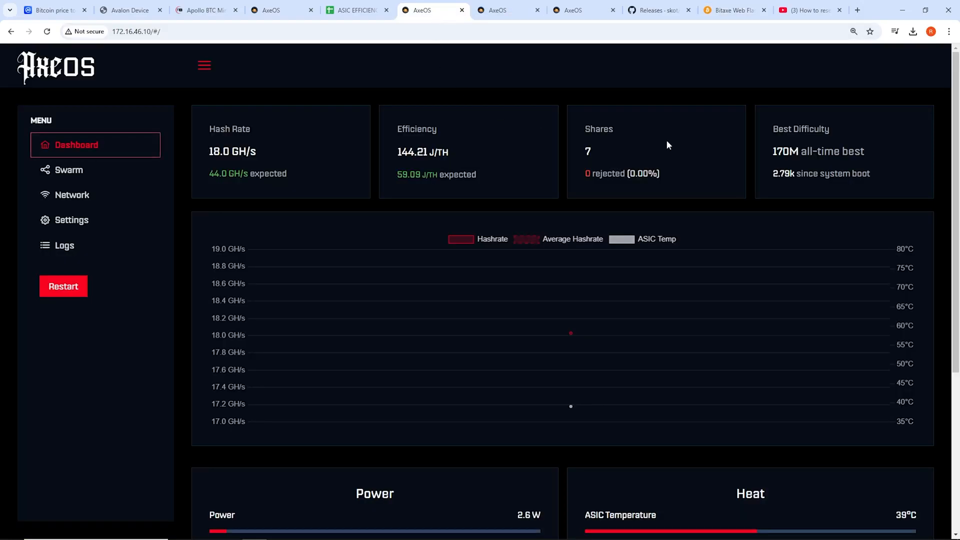